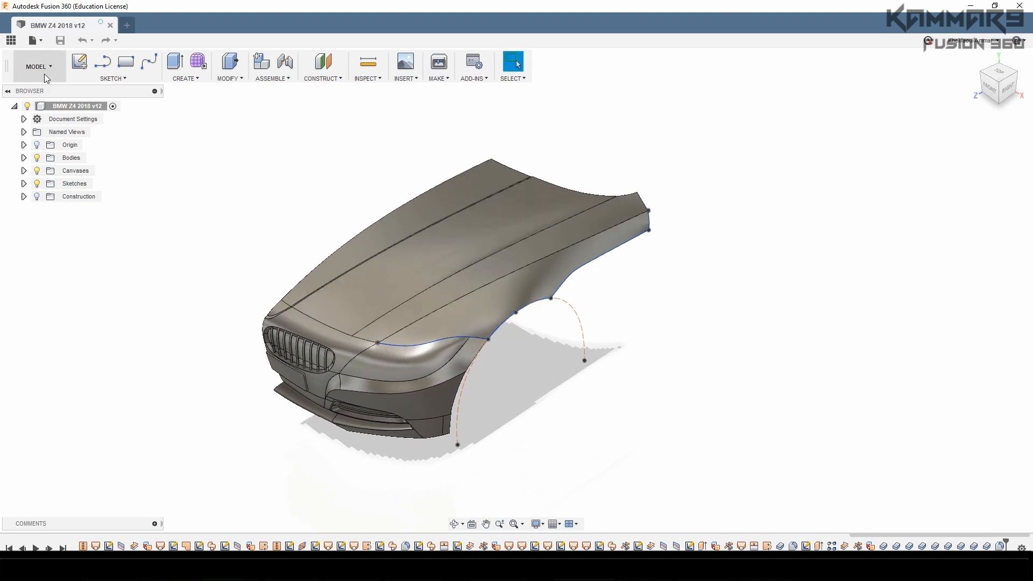
Switch from the Model workspace to the Patch surface-modelling workspace
click(38, 65)
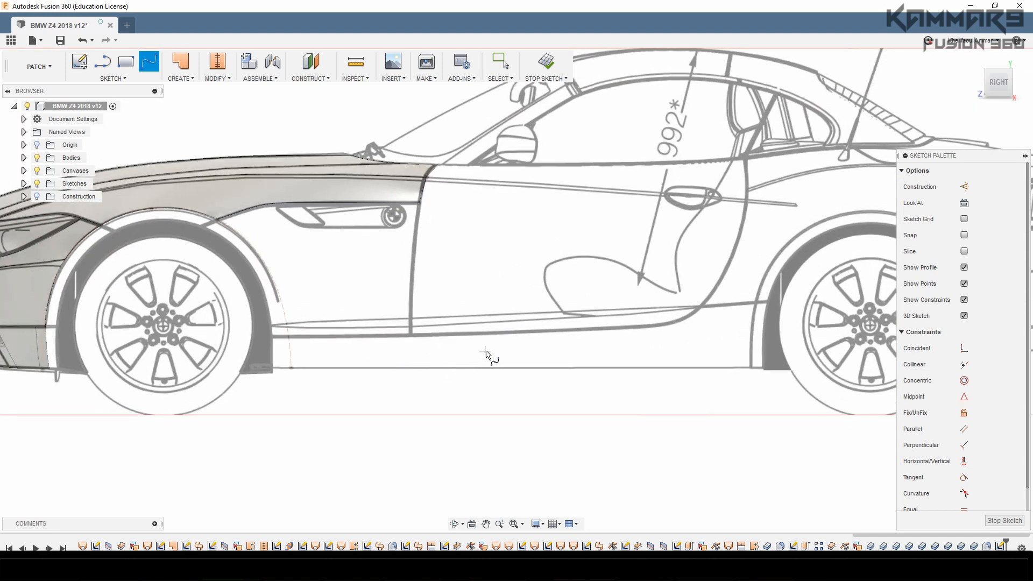
mouse_move(751, 371)
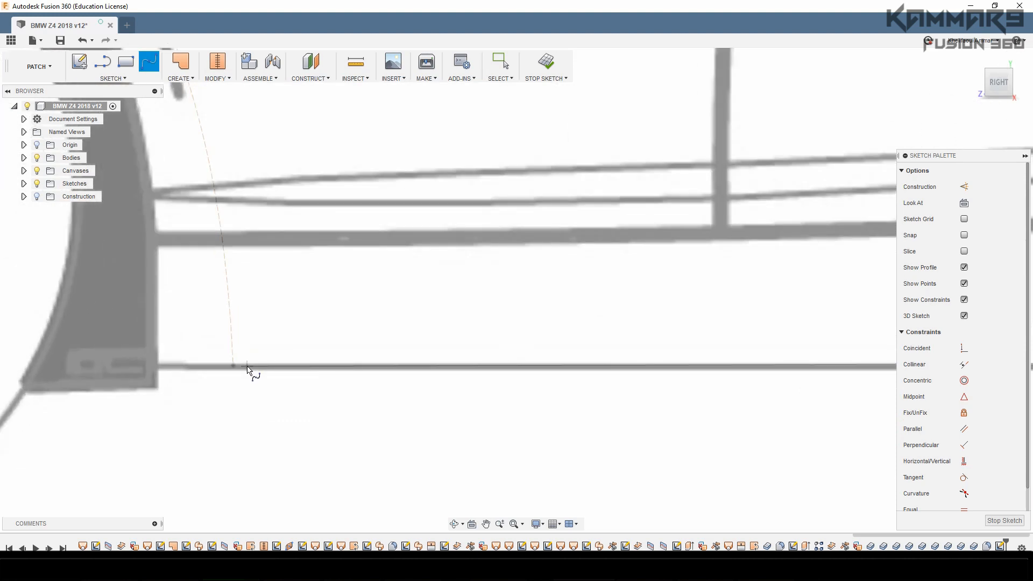
mouse_move(239, 367)
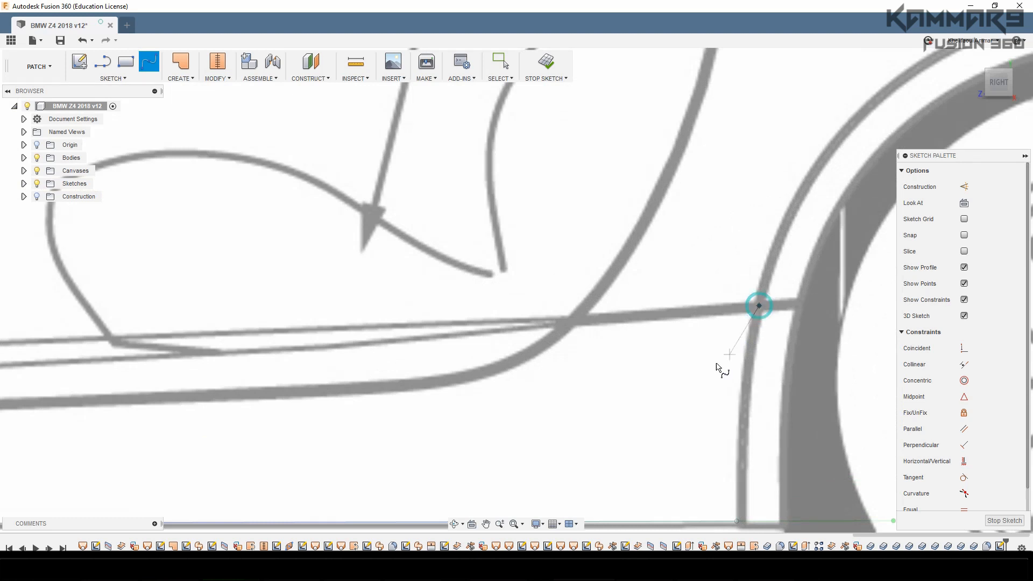
Trace upper and lower sill splines from the fender edge curve back to the rear wheel arch
scroll(down, 3)
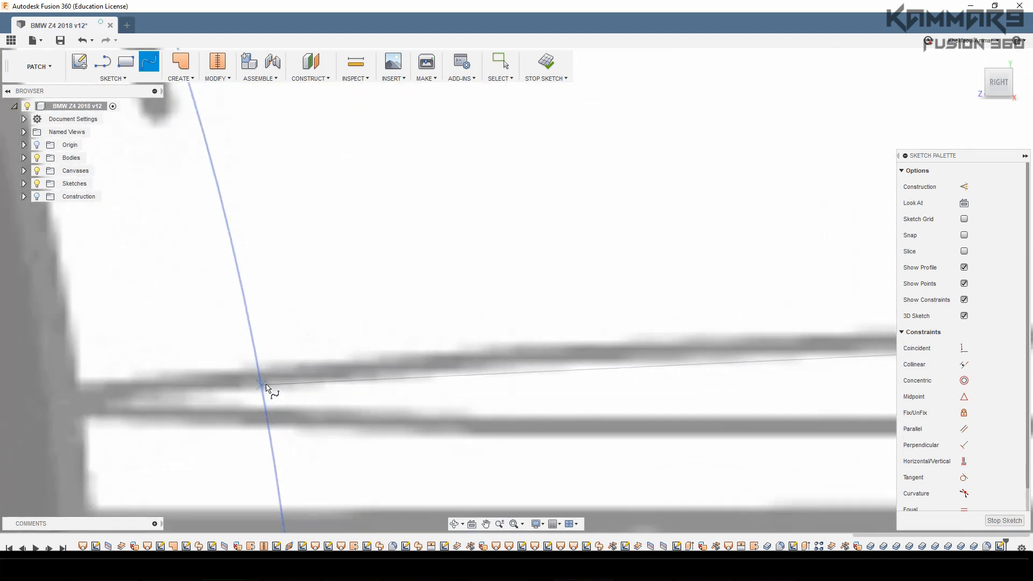
click(257, 374)
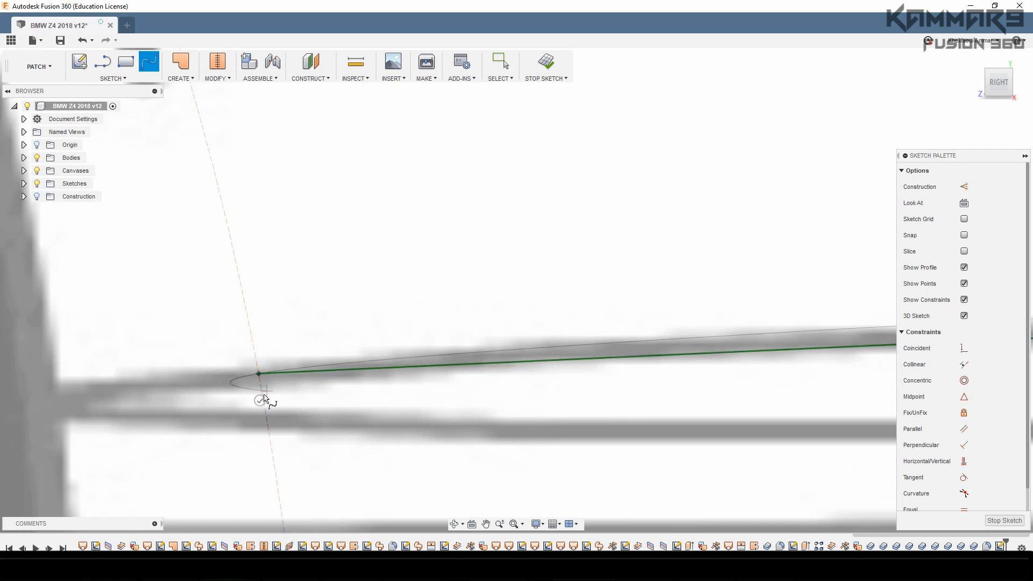
scroll(down, 3)
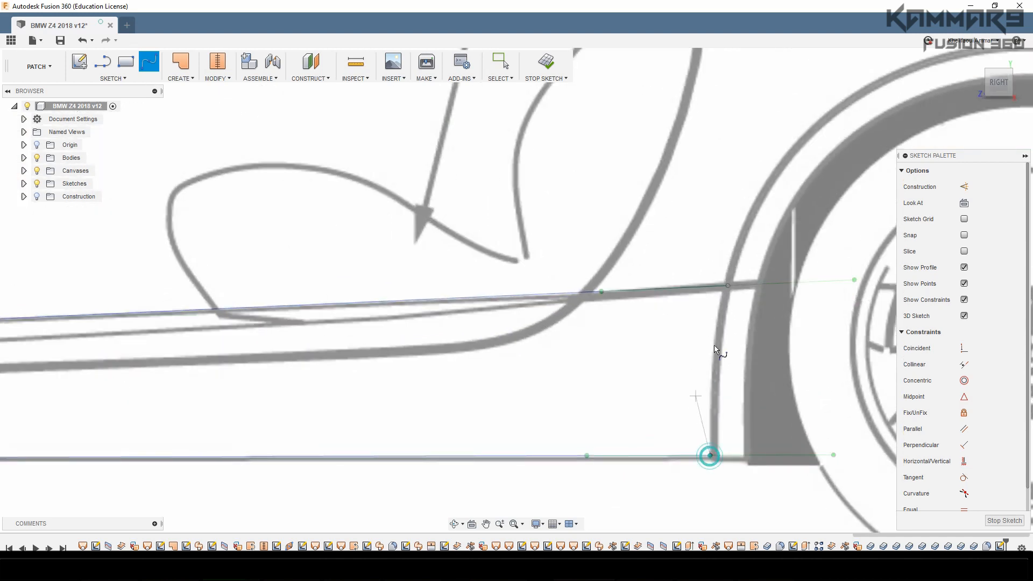
drag(709, 455, 730, 284)
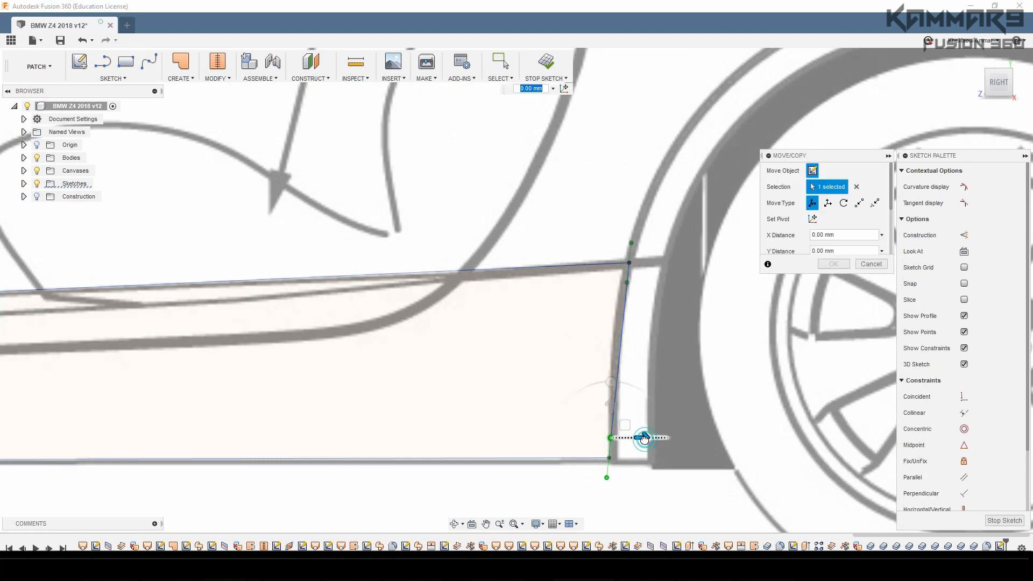
Nudge the rear connecting spline about -0.112 mm in X onto the wheel arch line
drag(642, 438, 638, 438)
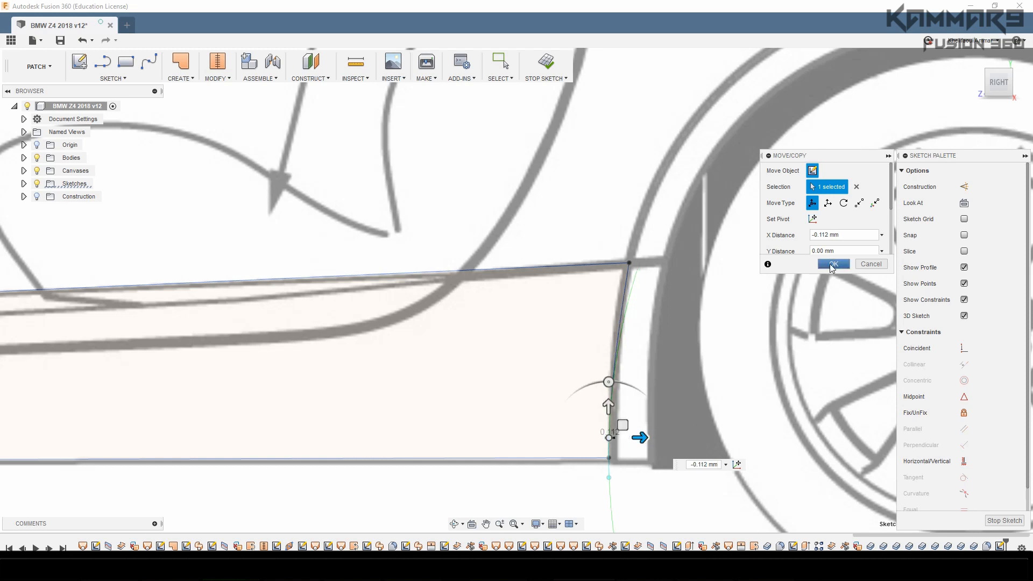
click(832, 264)
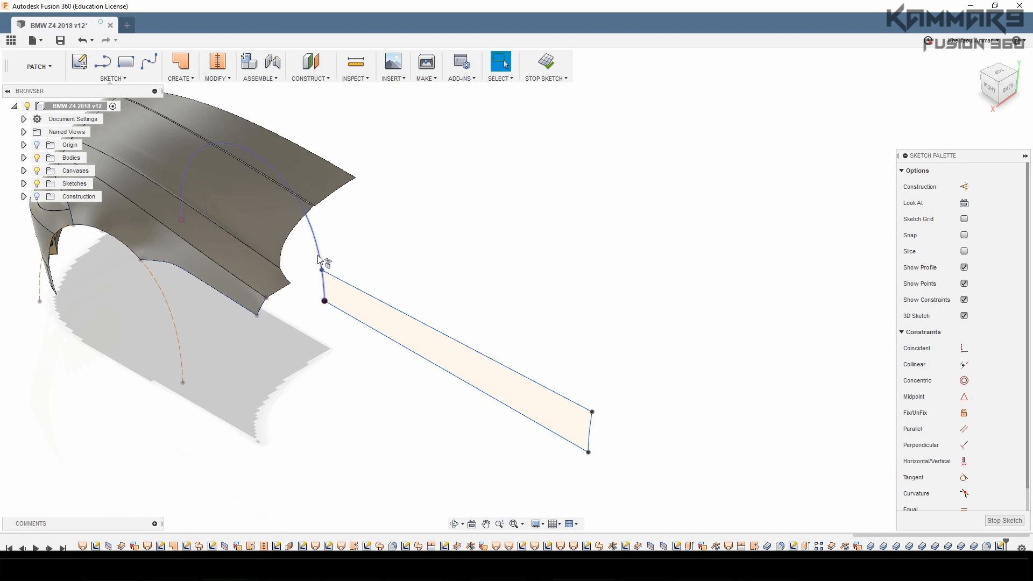
Delete the short front connector line between the two sill splines
click(316, 238)
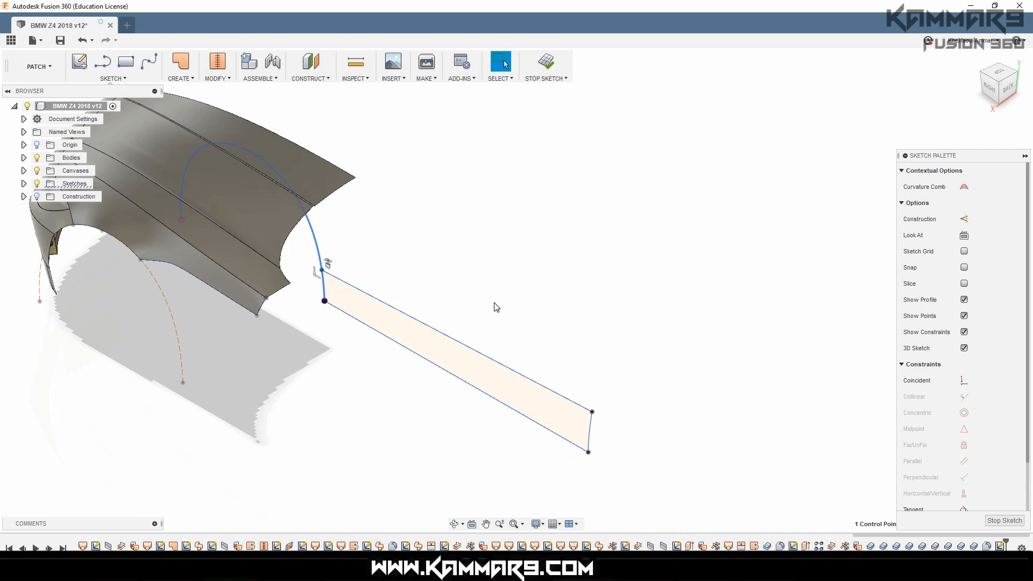
mouse_move(494, 308)
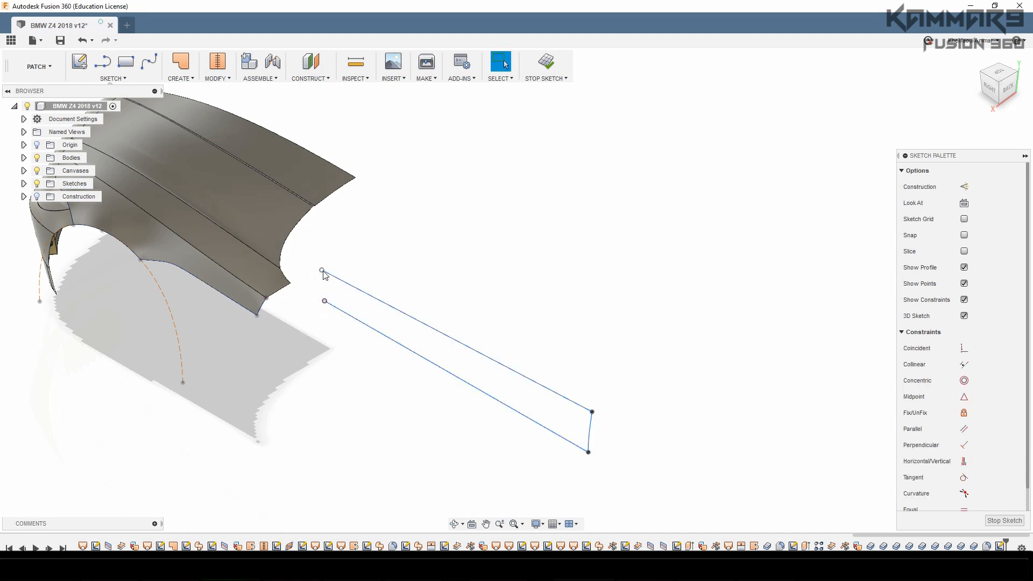
click(323, 301)
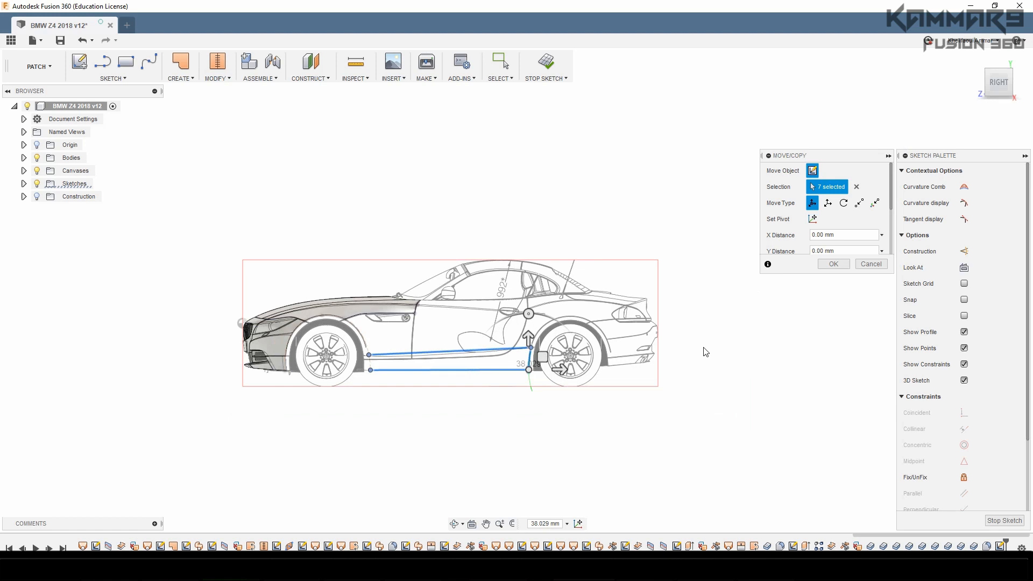
Confirm the Move/Copy check of the seven sill curves in the Right view
click(833, 263)
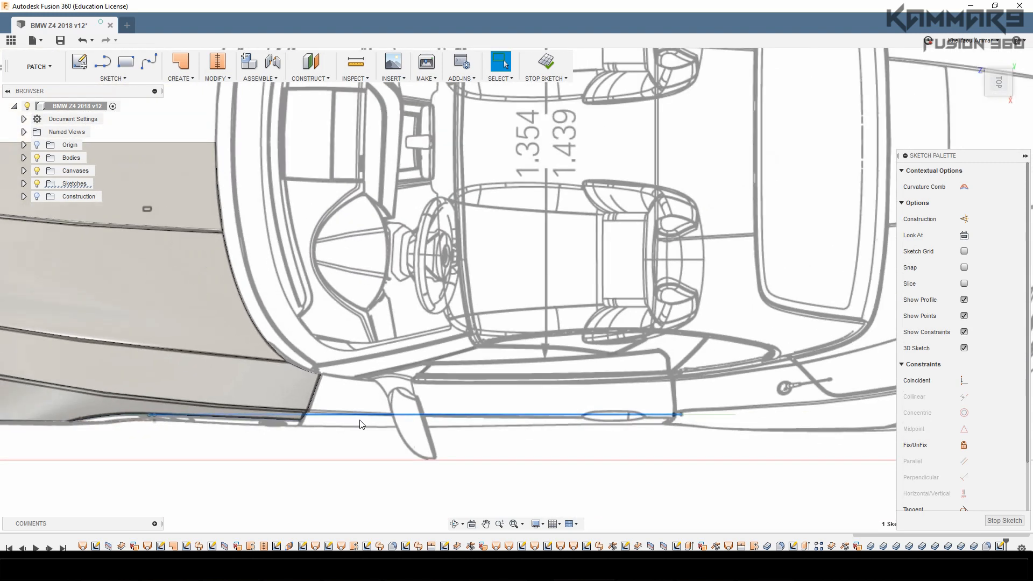
Offset the sill spline about 1.5 mm outward in Z to follow the top body outline
scroll(down, 3)
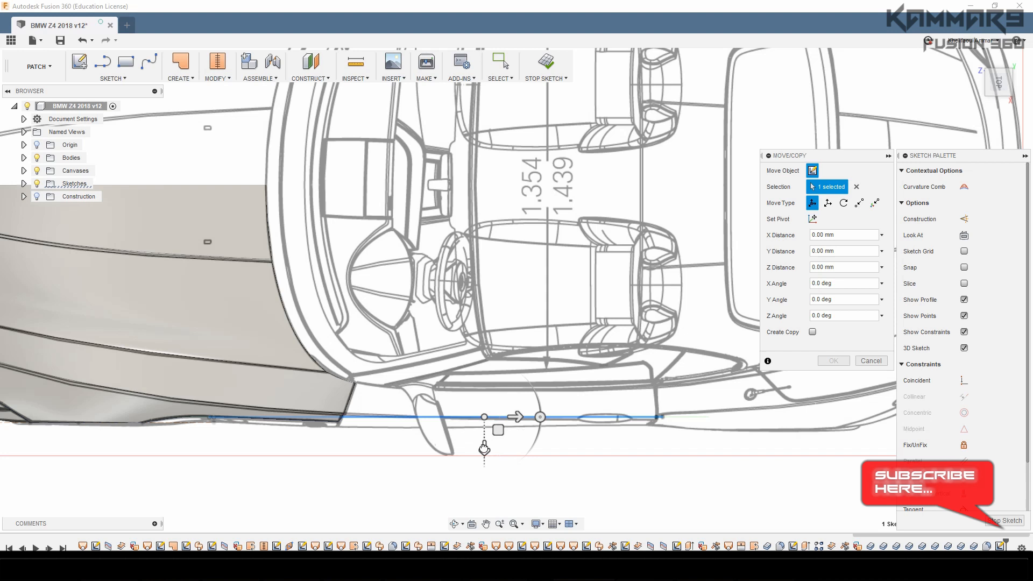
drag(484, 416, 484, 455)
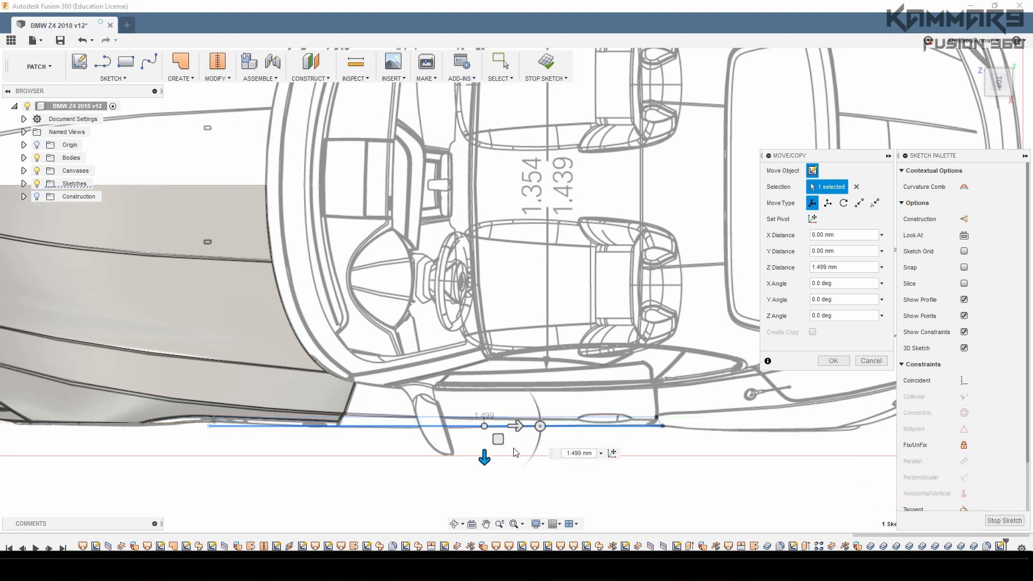
click(832, 360)
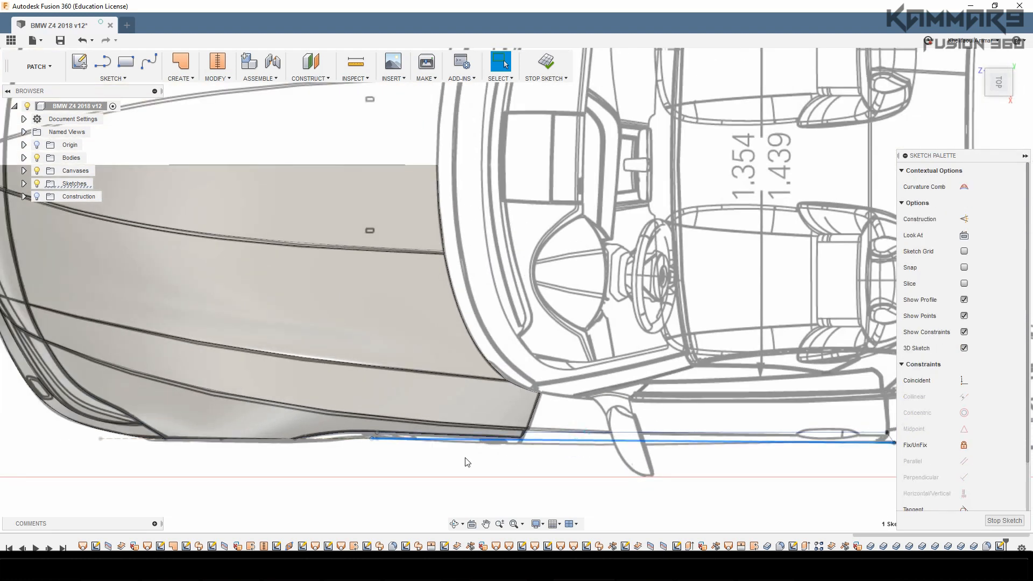
mouse_move(360, 449)
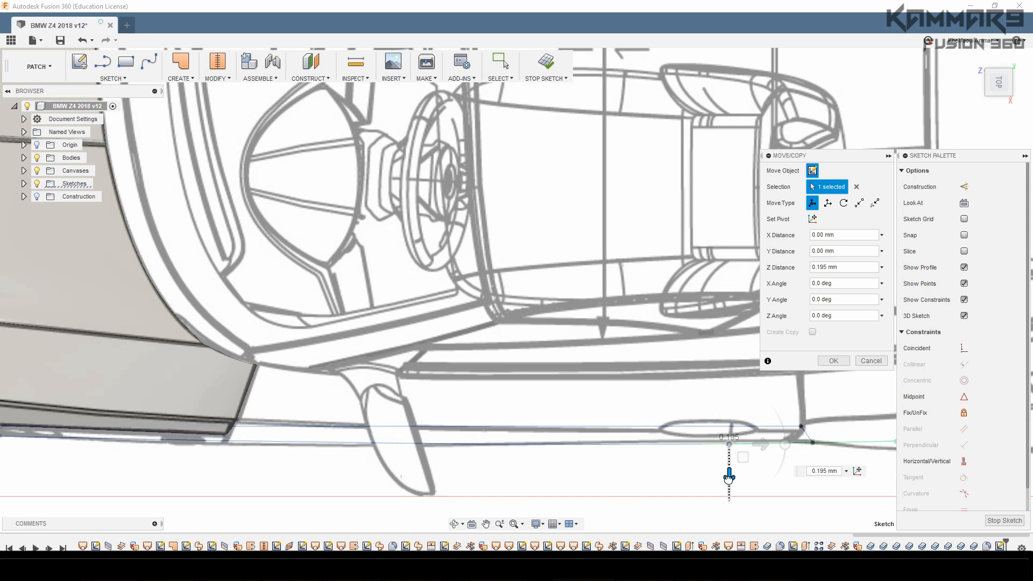
Move the spline's rear end point slightly outward and toward the front, then confirm
drag(728, 478, 721, 456)
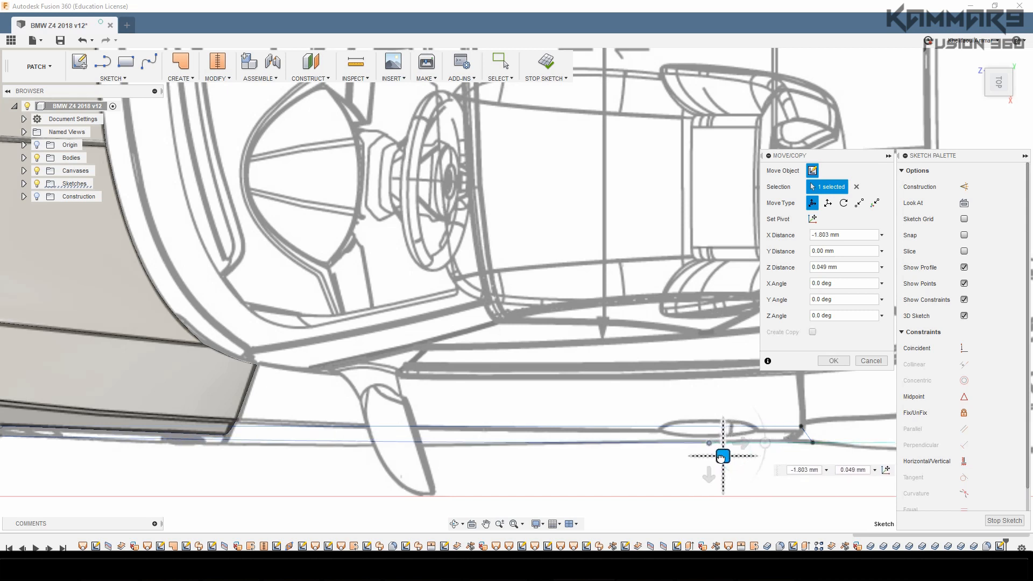
drag(722, 457, 717, 454)
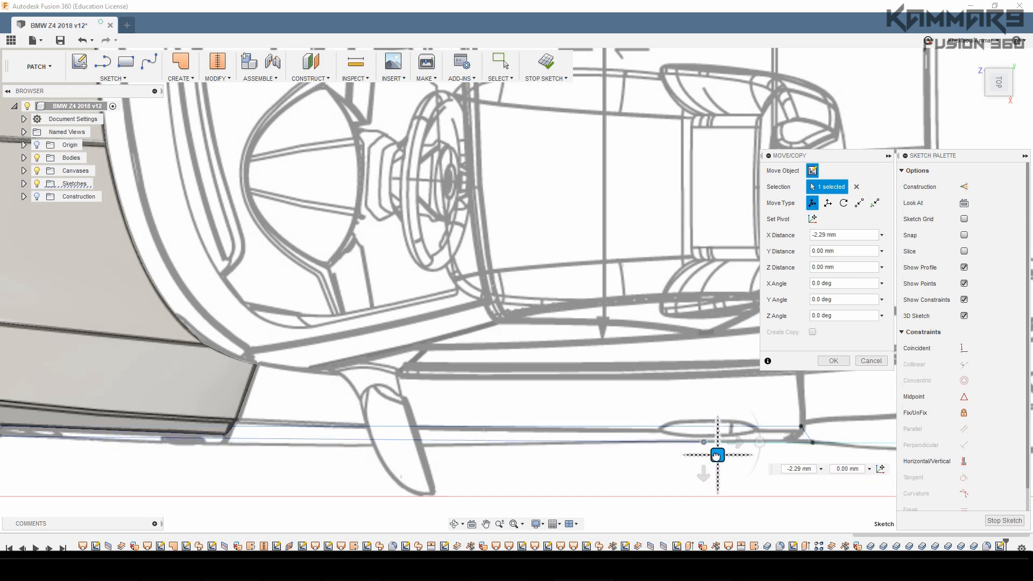
click(833, 360)
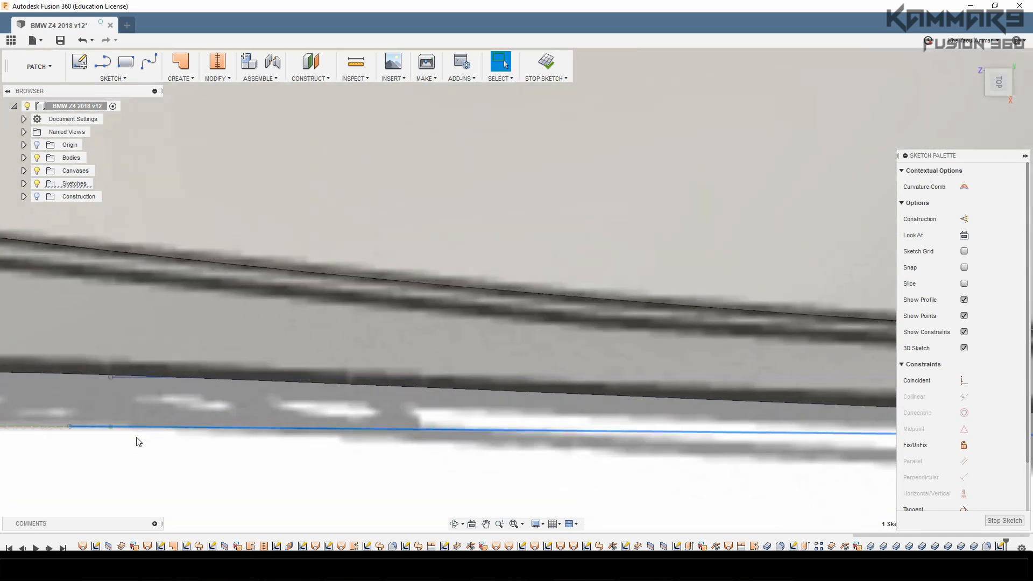
Move the sill spline's front point about 0.245 mm onto the body outline via Move/Copy
right_click(165, 432)
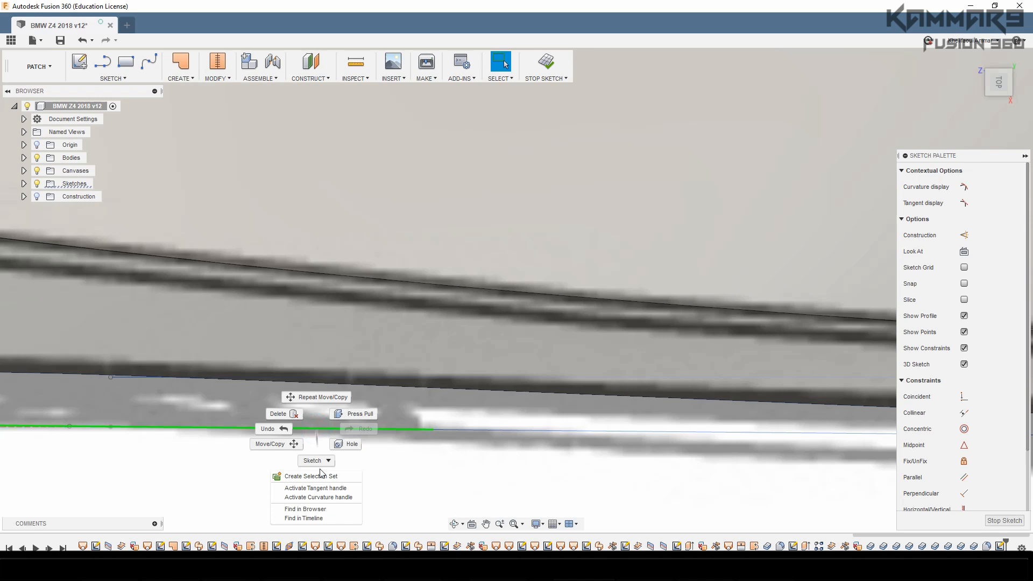
click(349, 466)
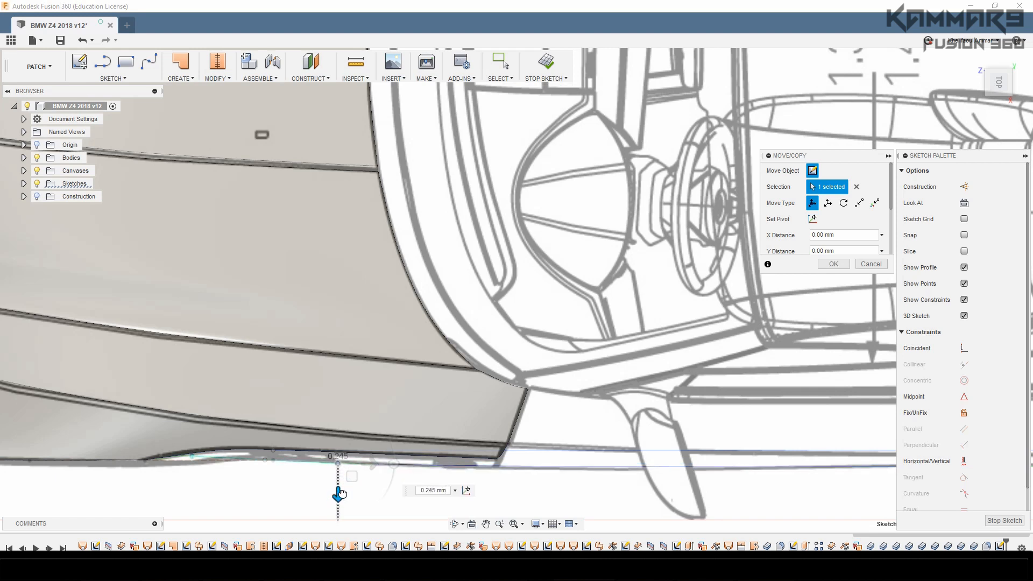
click(832, 264)
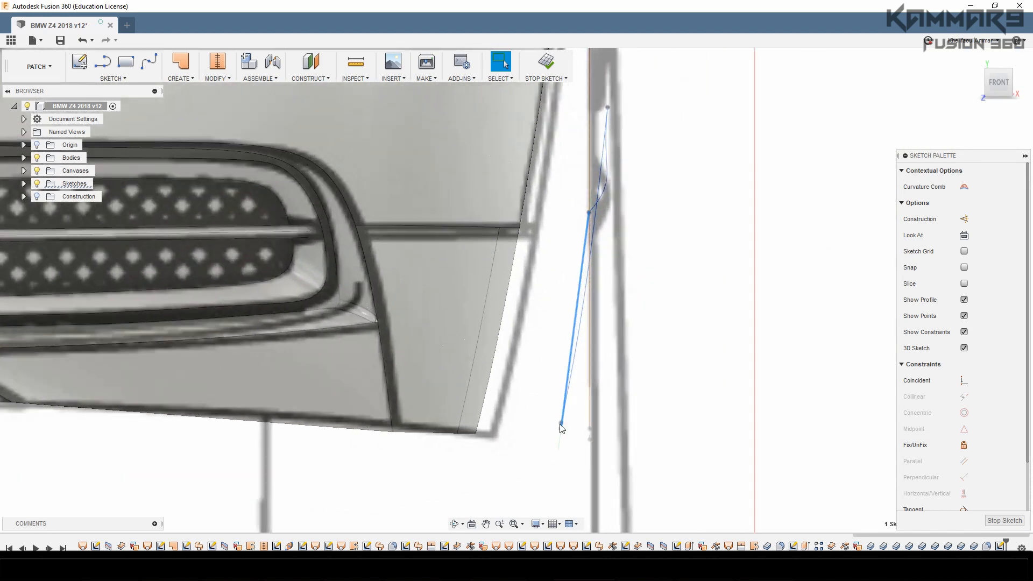
Shift the spline's lower front end point along X to match the bodywork in Front view
right_click(561, 428)
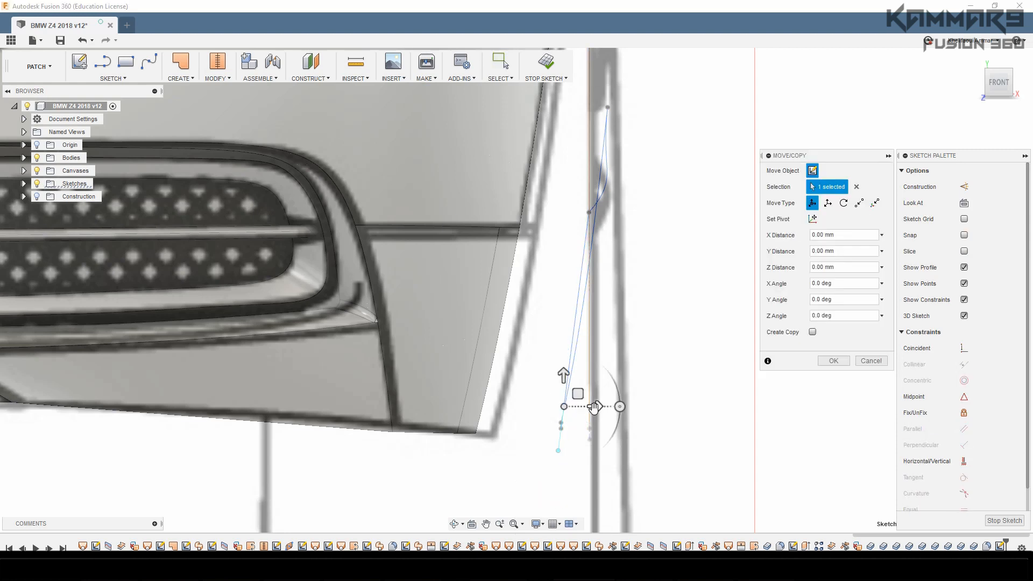
drag(593, 406, 597, 407)
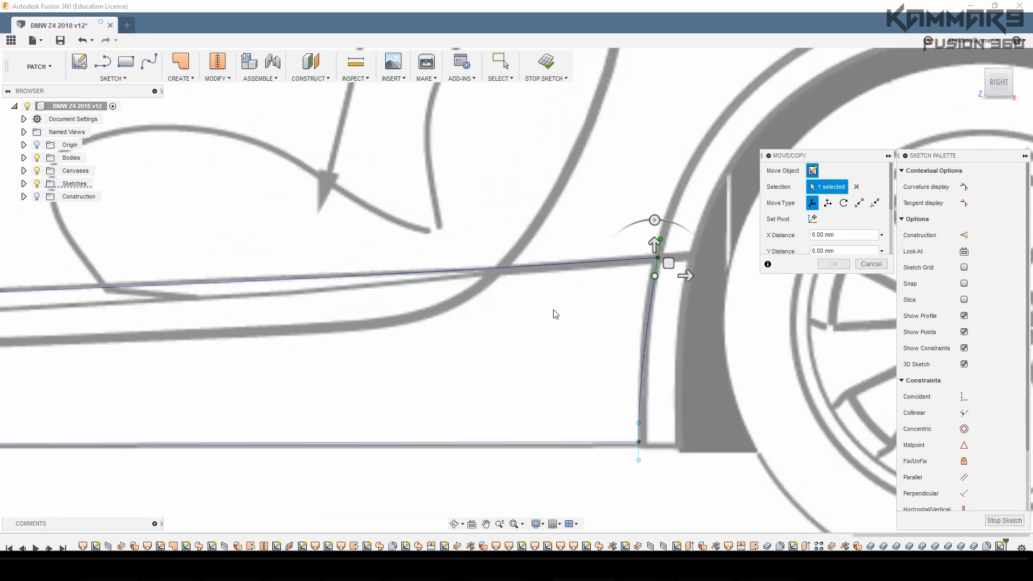
Move the rear connector's top point about -0.09 mm X and -0.39 mm Y to meet the upper sill spline
drag(669, 263, 651, 240)
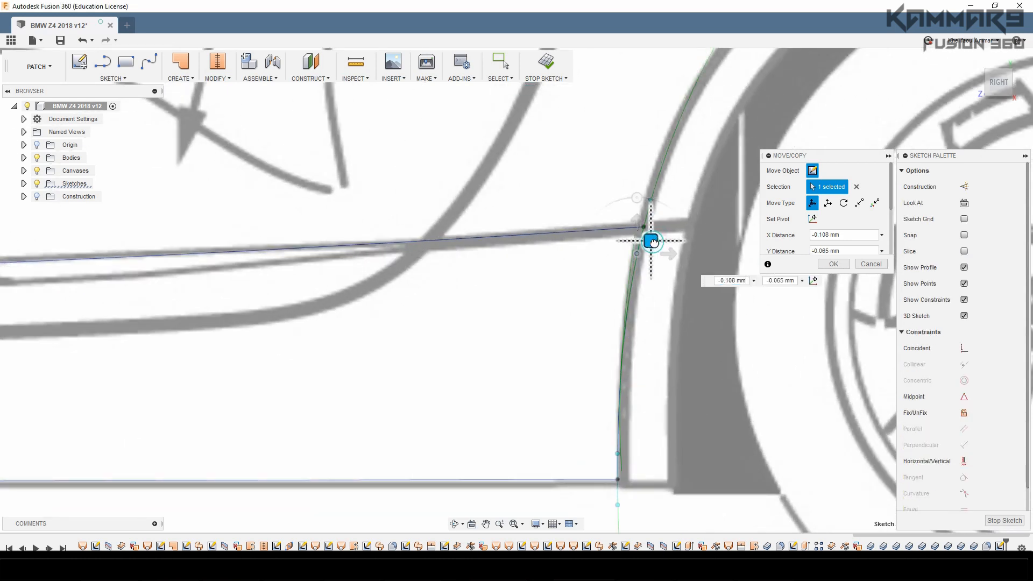
drag(651, 240, 650, 249)
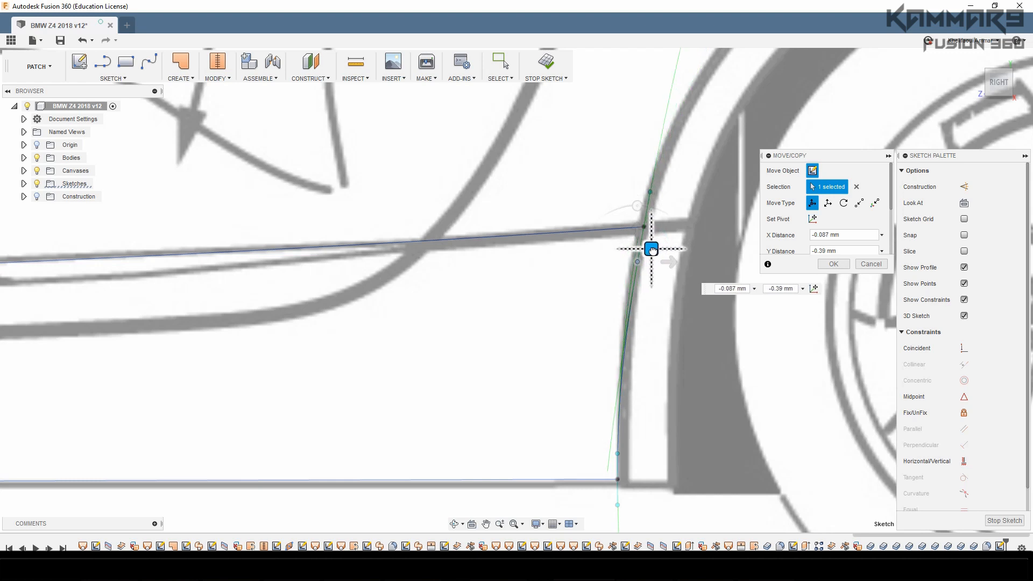
click(832, 264)
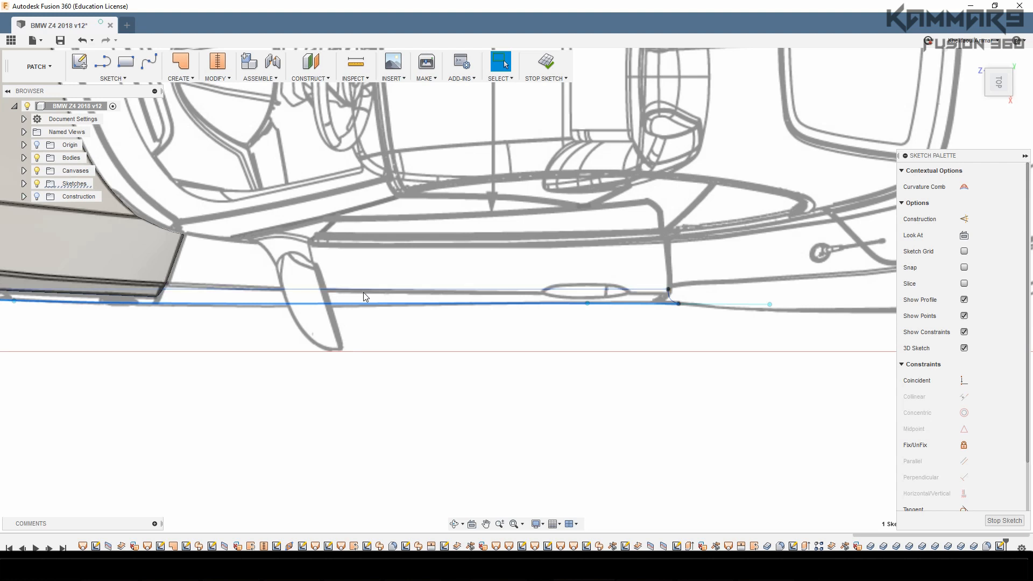
mouse_move(737, 304)
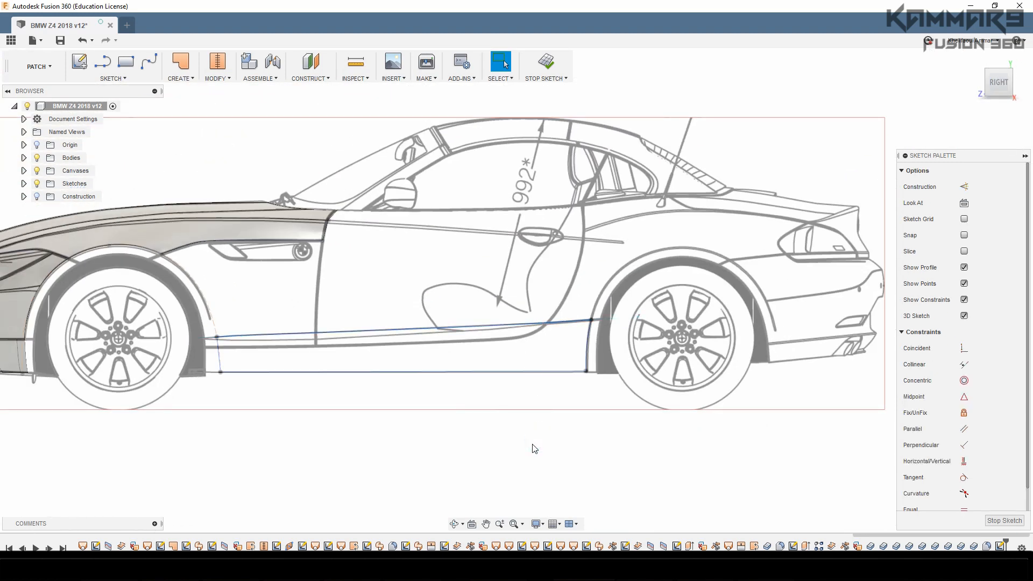
mouse_move(498, 474)
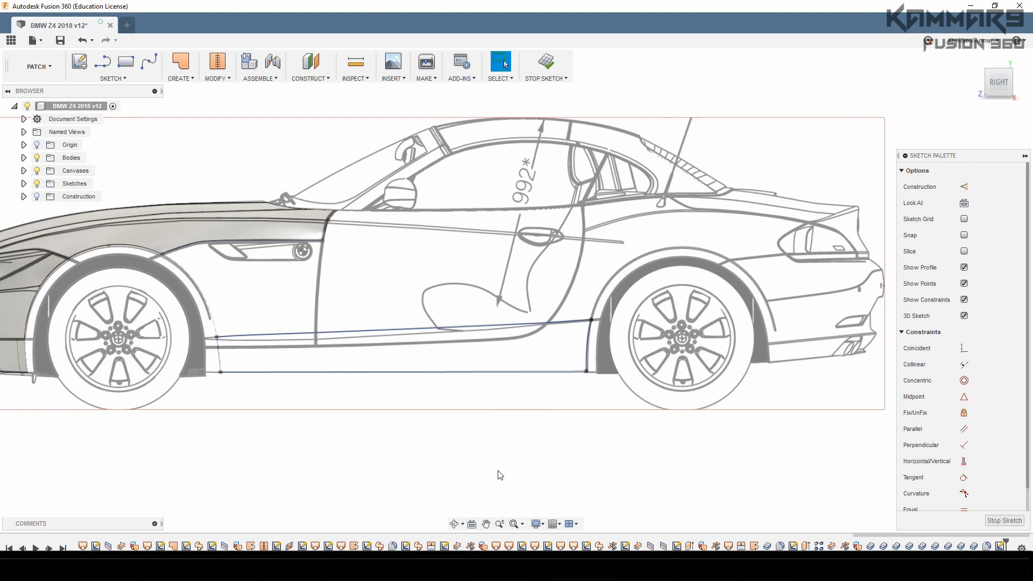
mouse_move(508, 471)
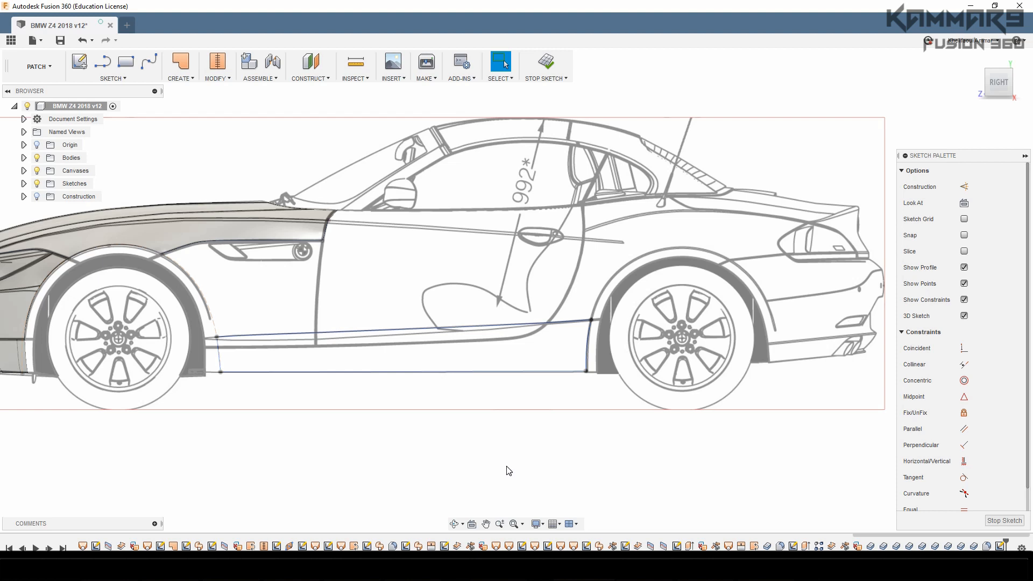
Create a Loft surface using the upper and lower sill splines as profiles
scroll(down, 3)
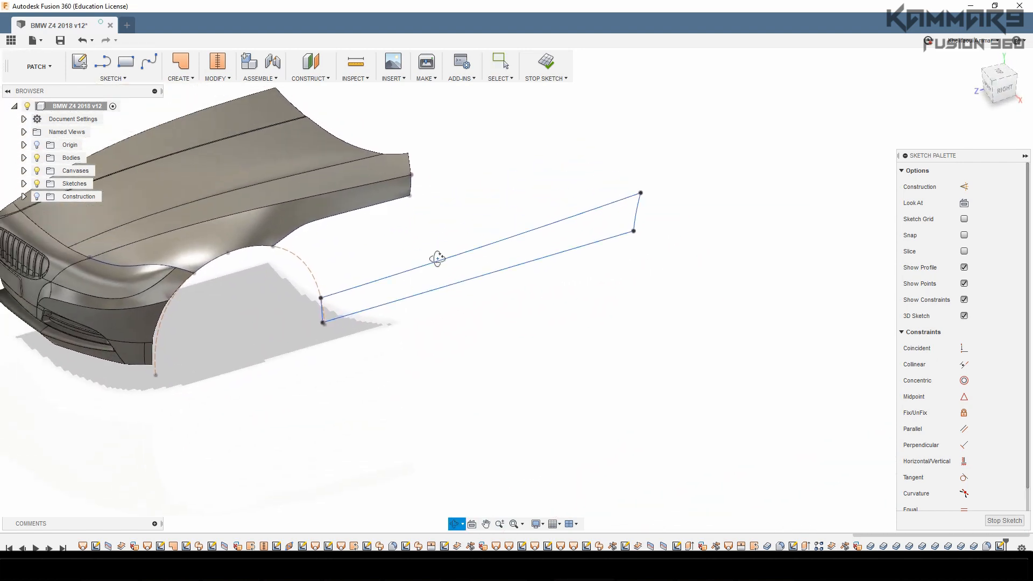
drag(437, 257, 421, 231)
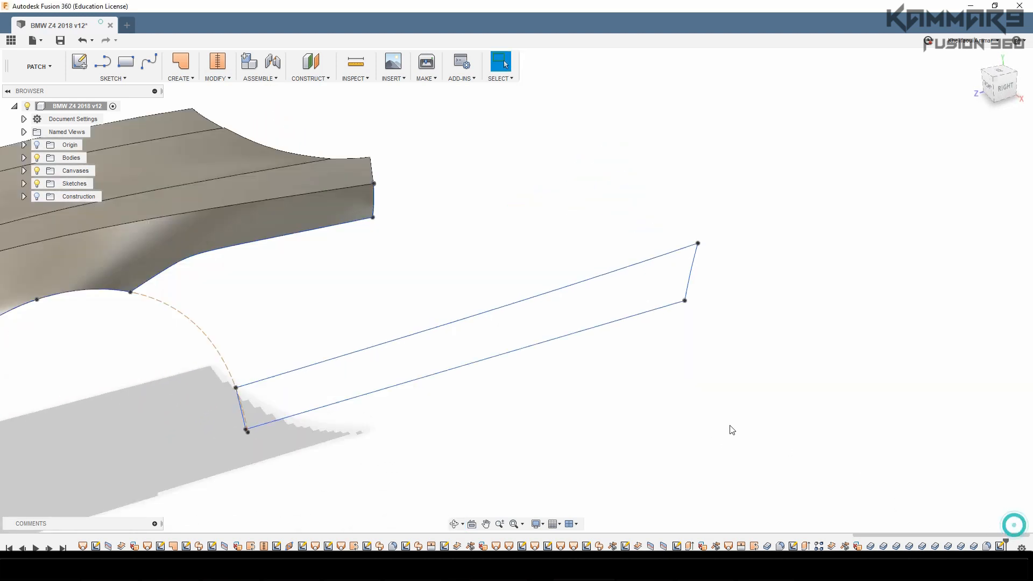
click(179, 66)
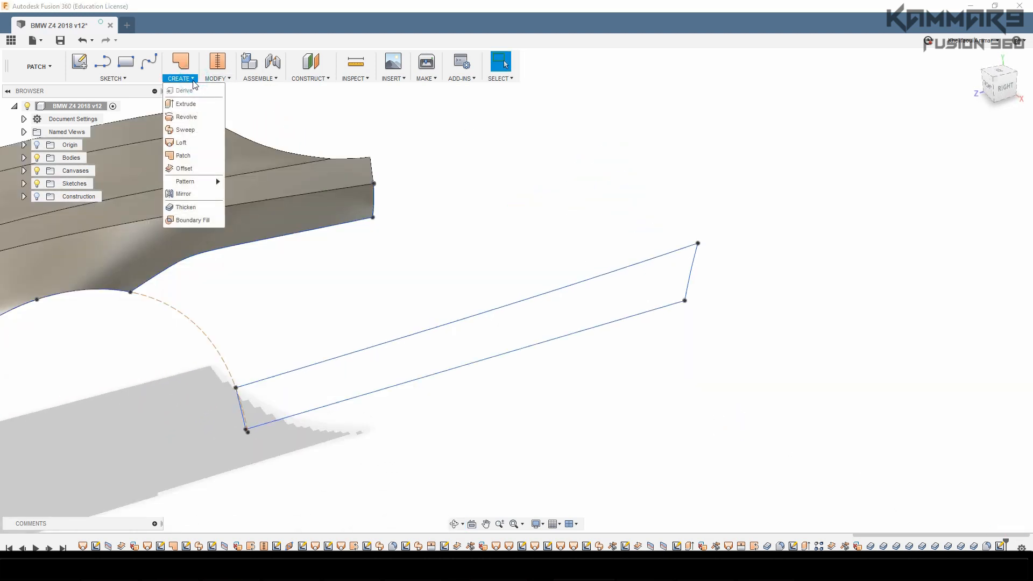
click(180, 141)
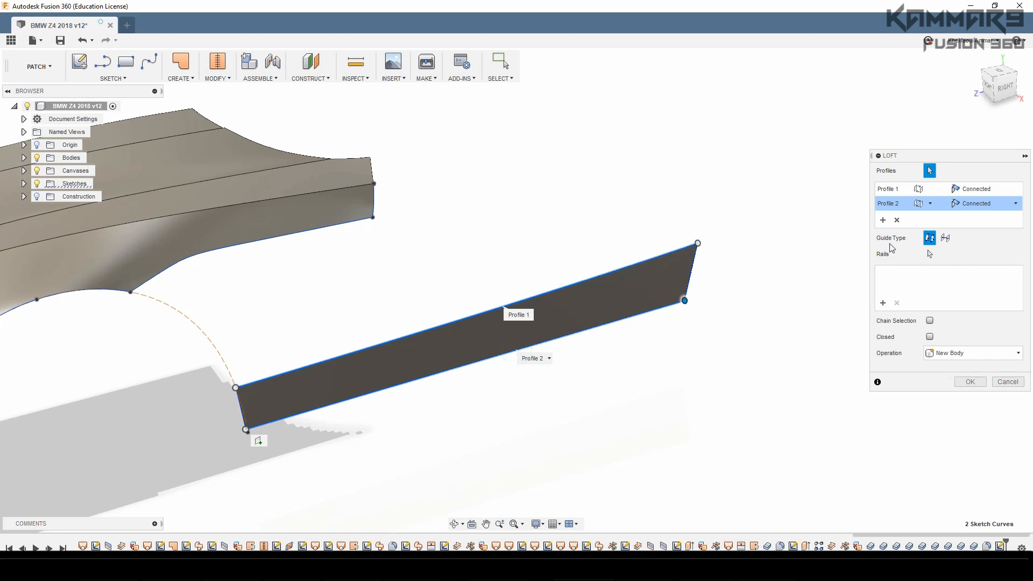
click(929, 253)
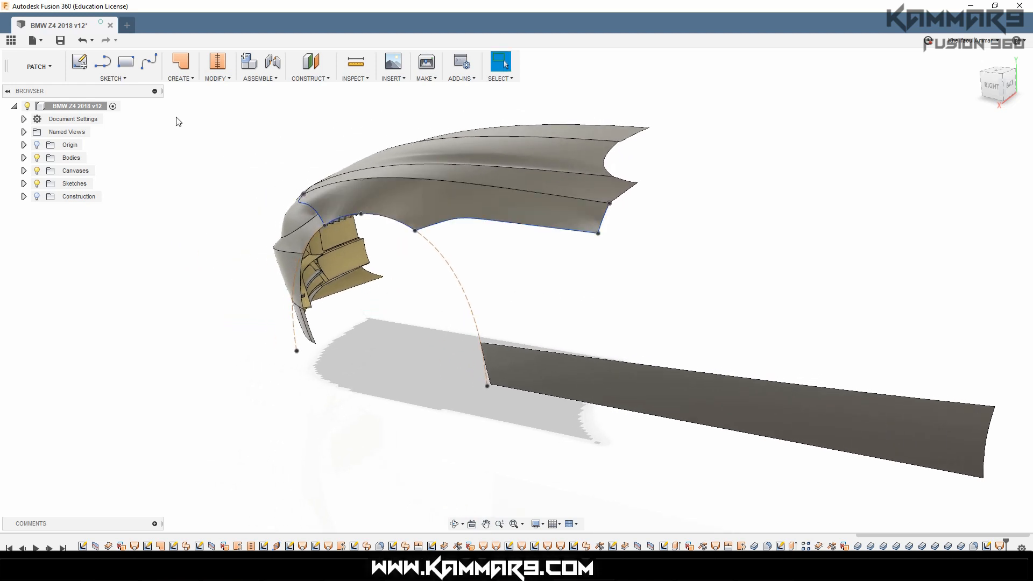
Re-enter the sketch to adjust the wheel-arch spline
click(149, 62)
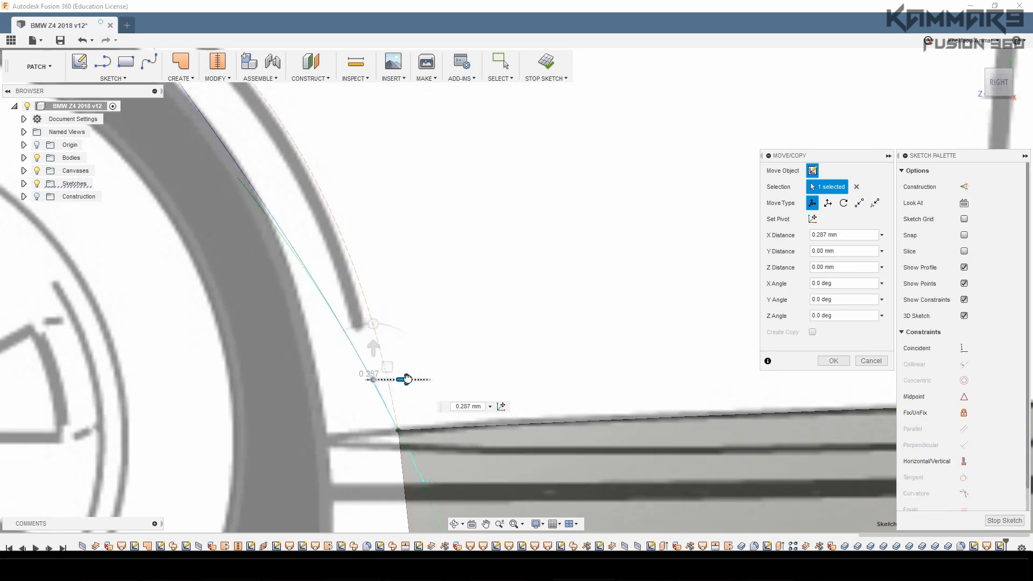
Move the upper, middle and lower arch spline points along X onto the blueprint arch
drag(405, 379, 423, 379)
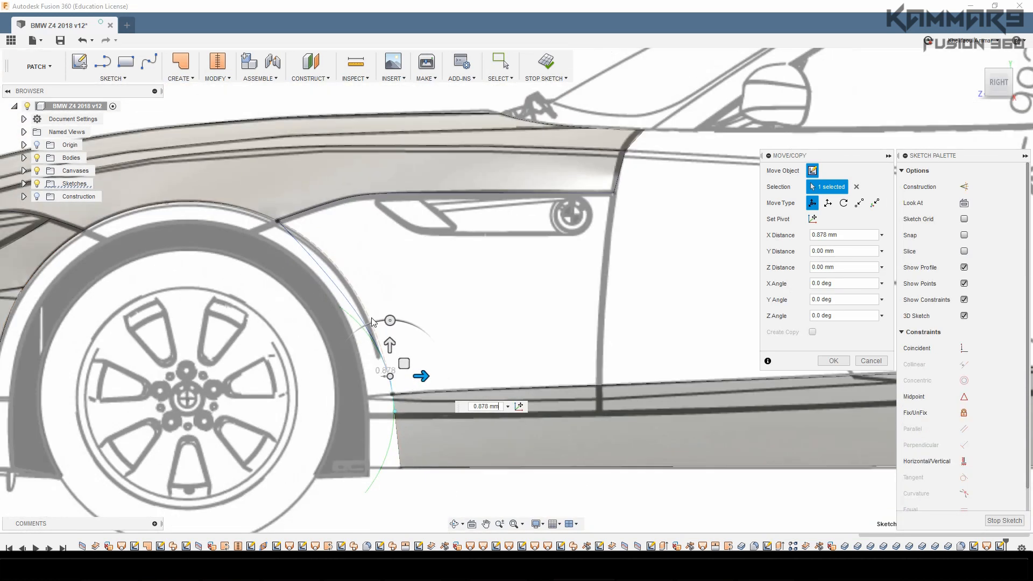
click(833, 361)
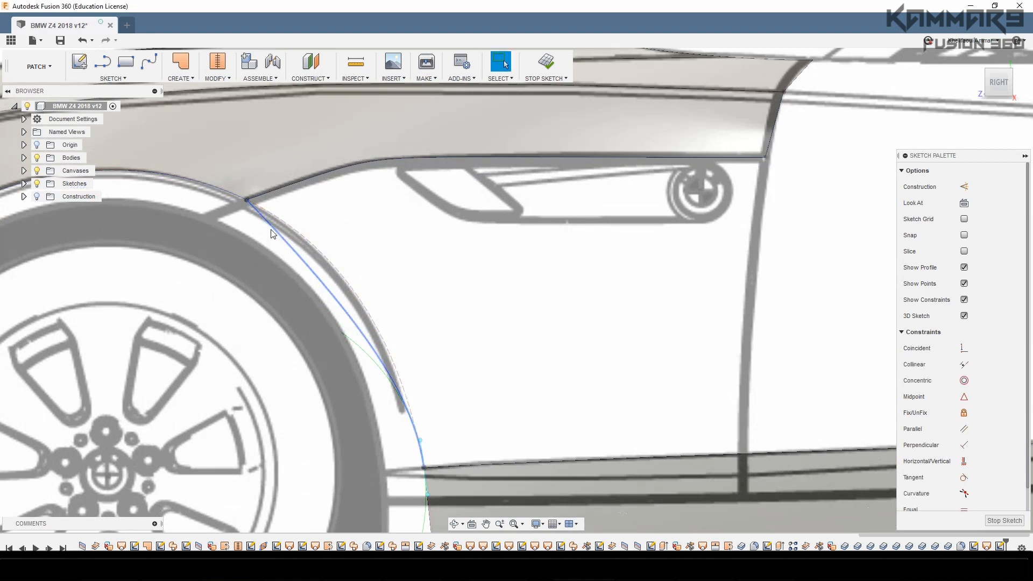
click(272, 229)
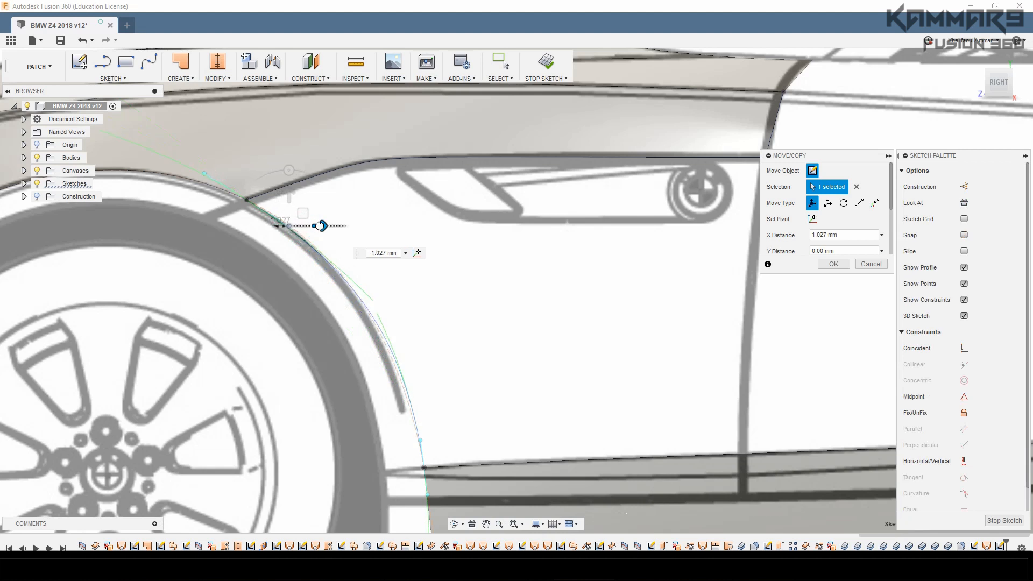
drag(322, 225, 313, 226)
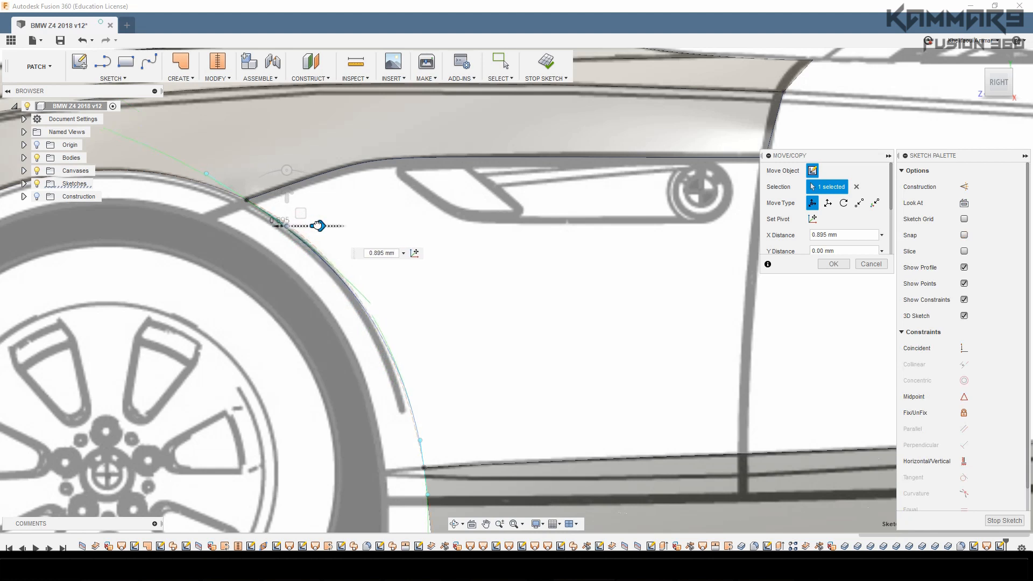
drag(316, 226, 322, 226)
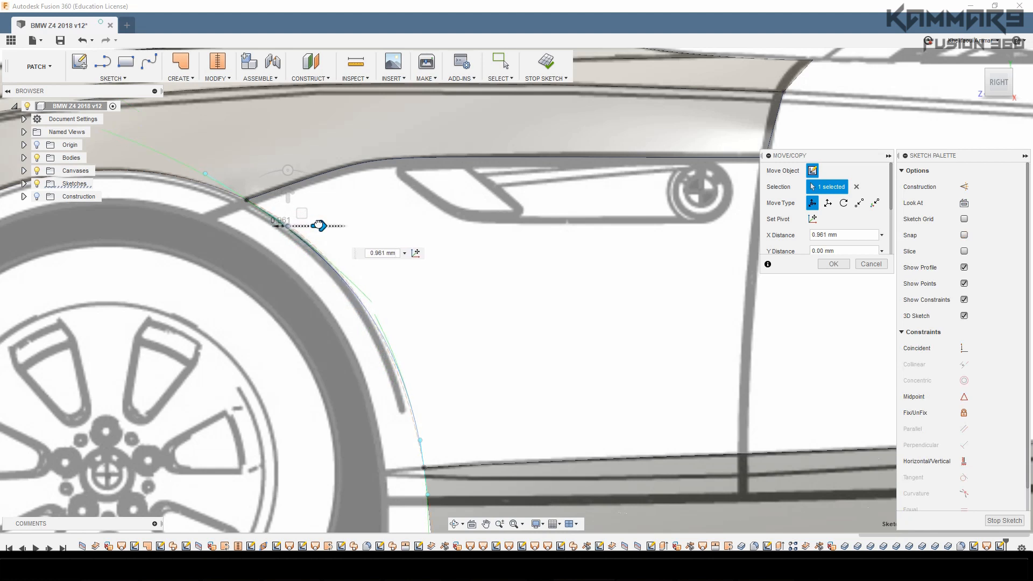
click(833, 263)
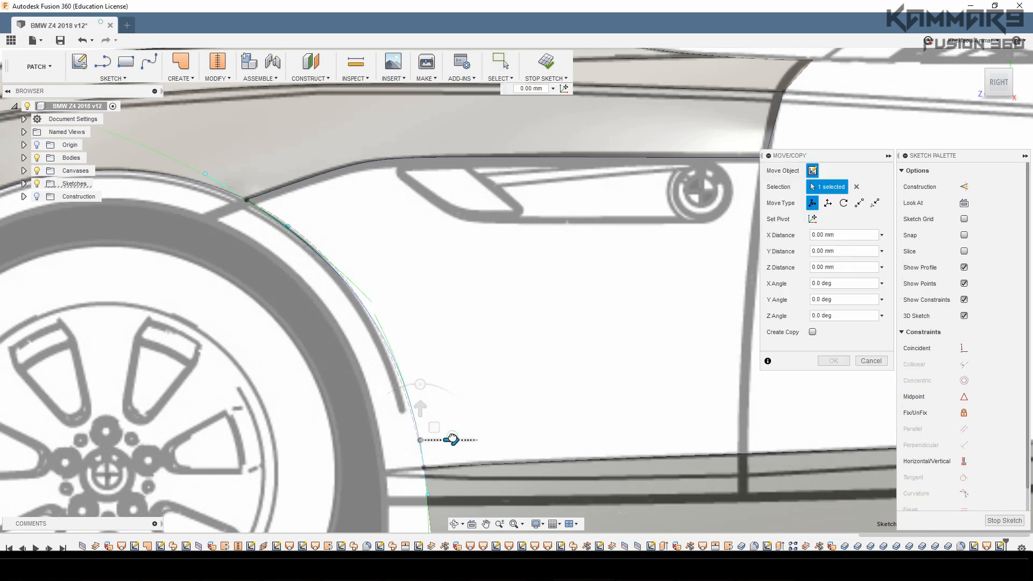
drag(452, 440, 449, 439)
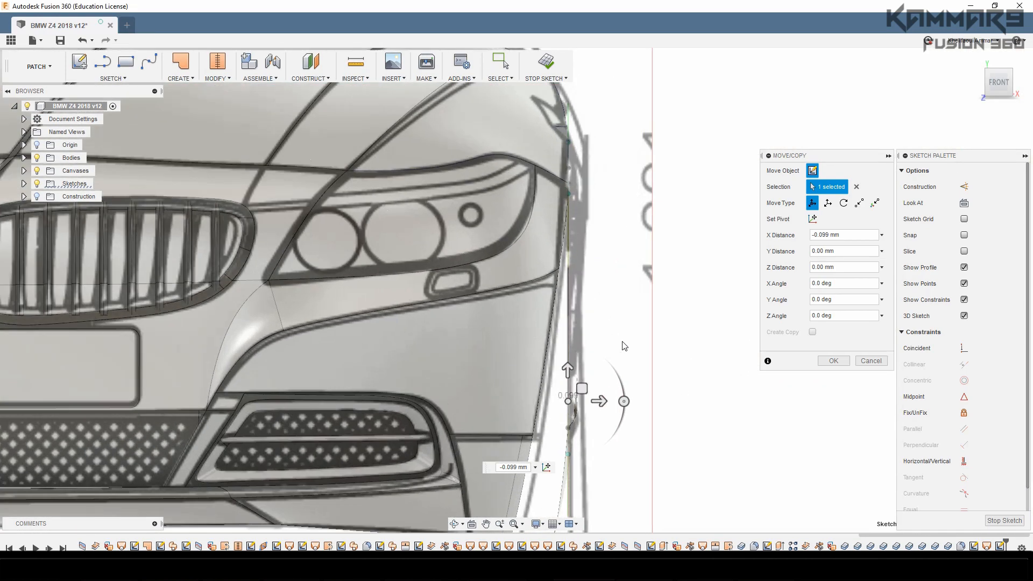
Accept the lower arch point's front-view offset
click(833, 360)
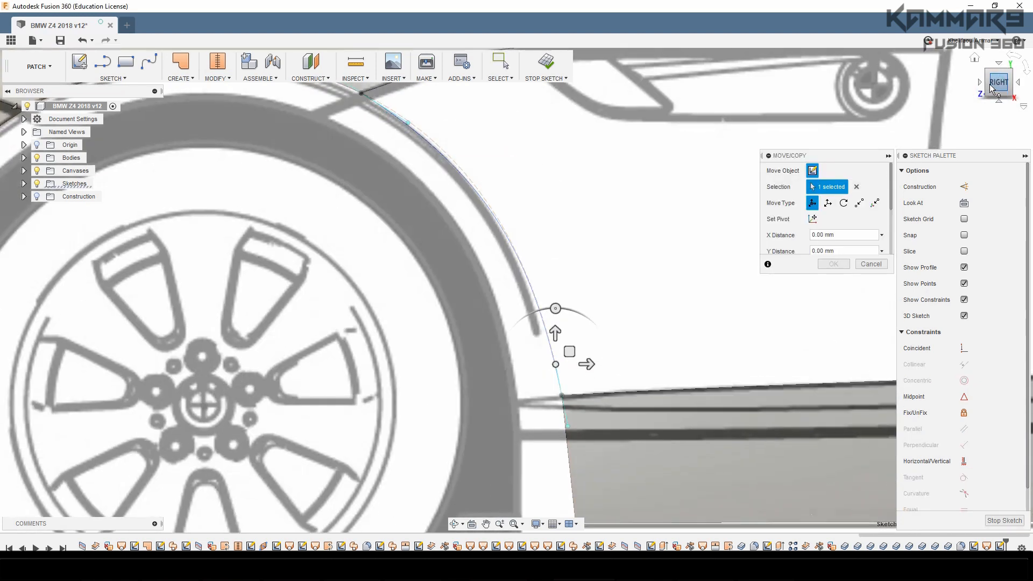
From the Top view, nudge the sill spline points onto the blueprint body edge
click(995, 81)
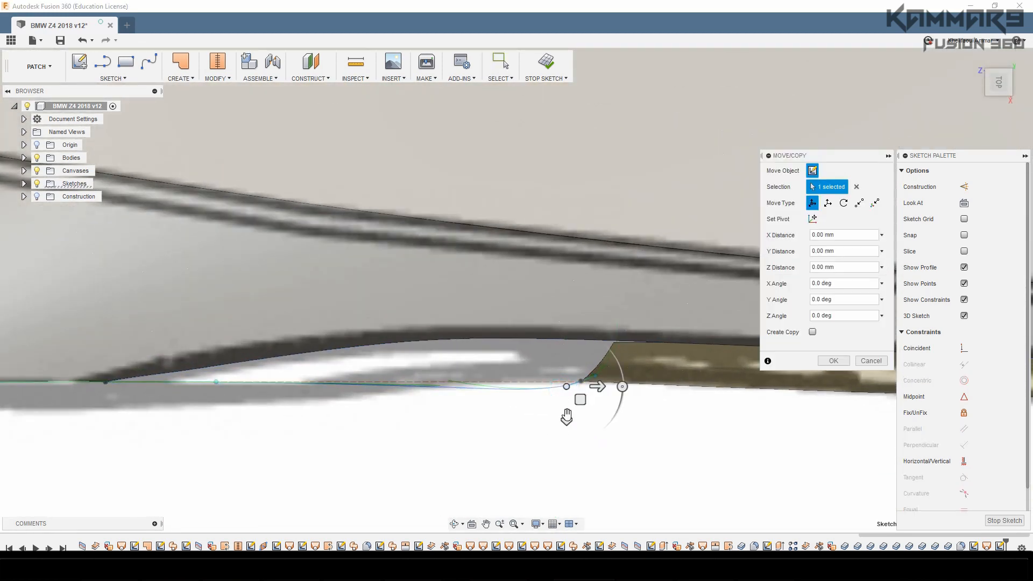
drag(599, 387, 567, 412)
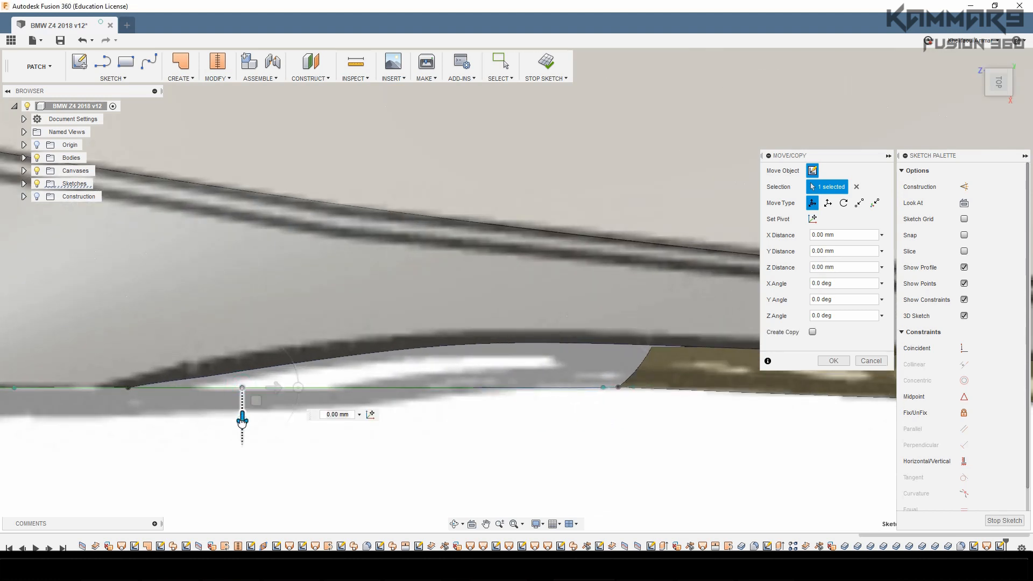
drag(241, 422, 242, 408)
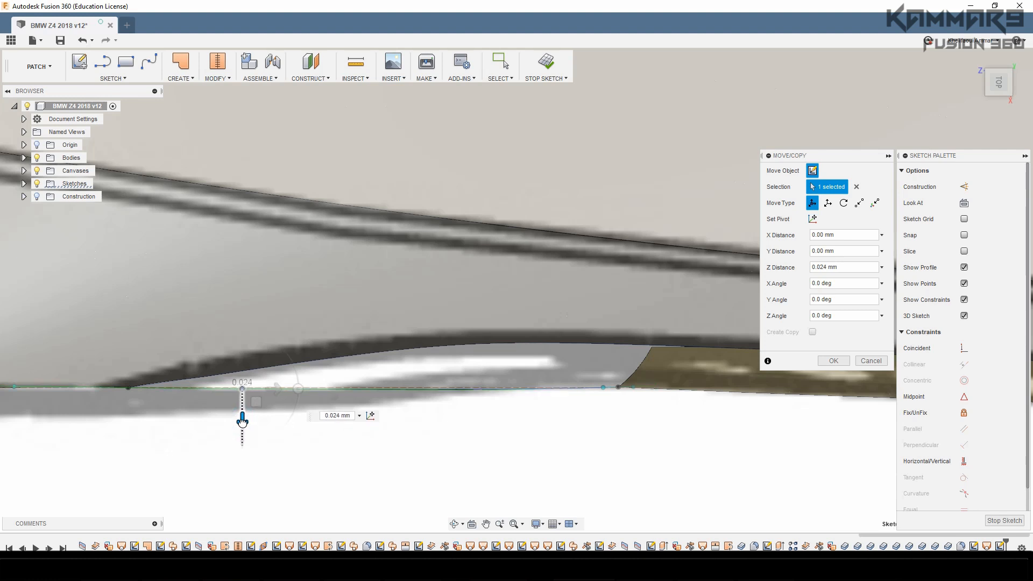
drag(242, 419, 242, 423)
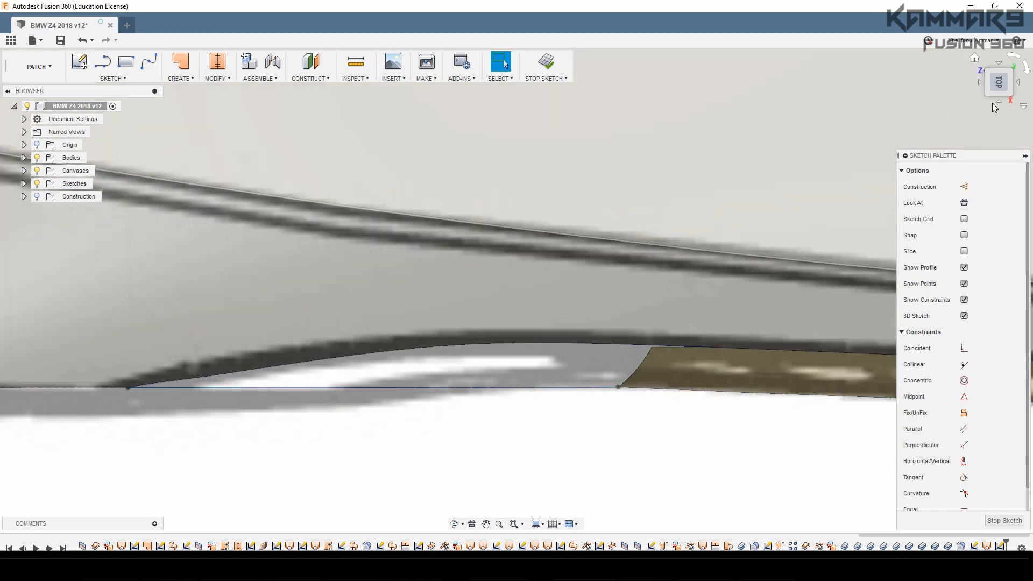
Zoom out to an overall view of the car for the connecting spline
click(998, 82)
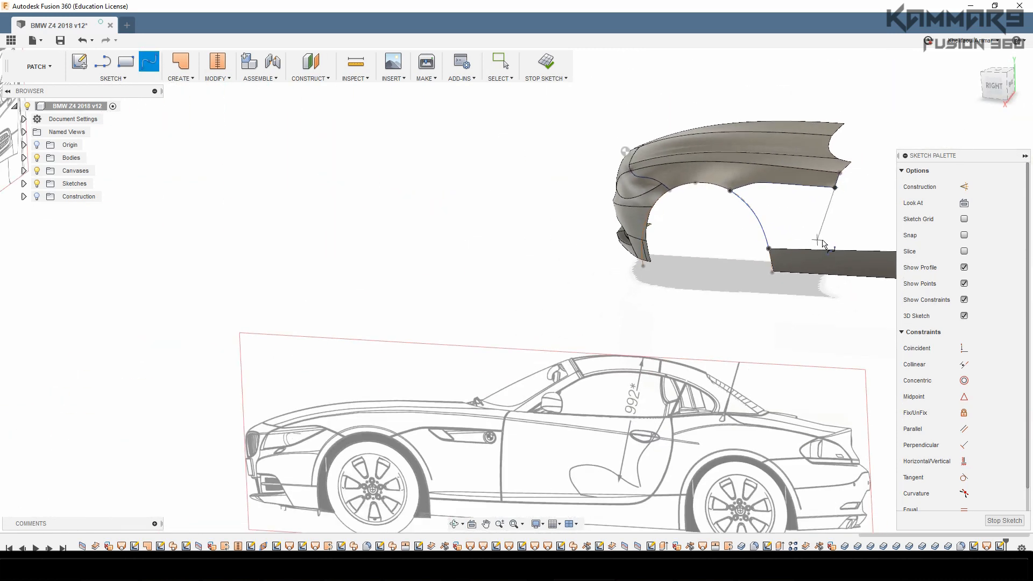
scroll(down, 3)
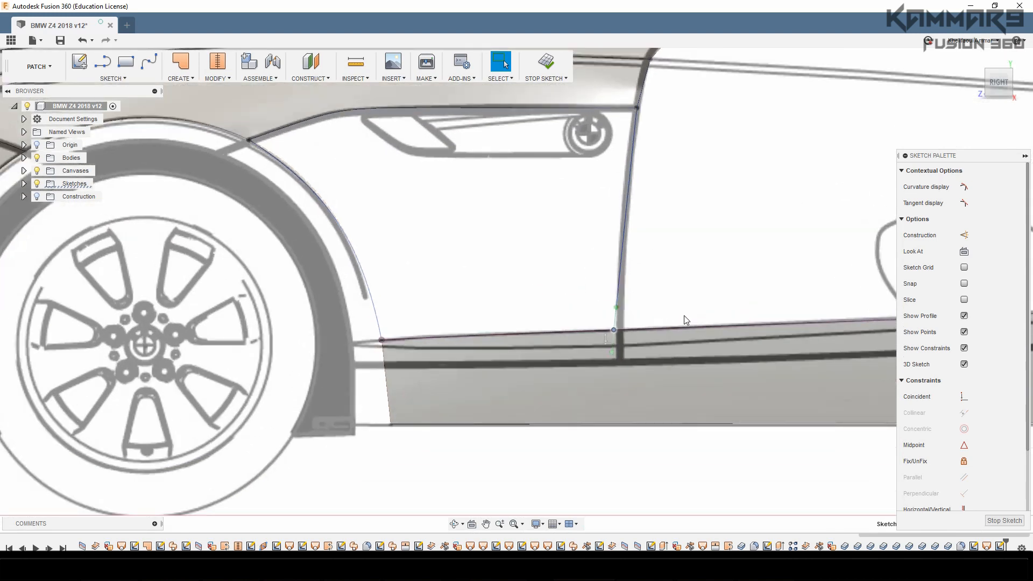
Slide the connecting spline's lower point along the sill to the door line
drag(614, 328, 657, 329)
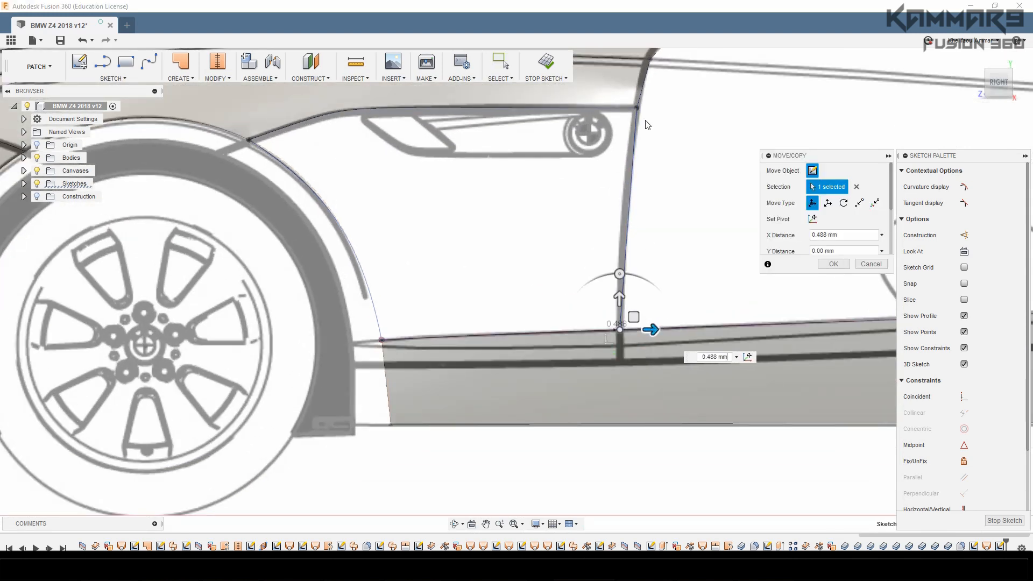
click(833, 263)
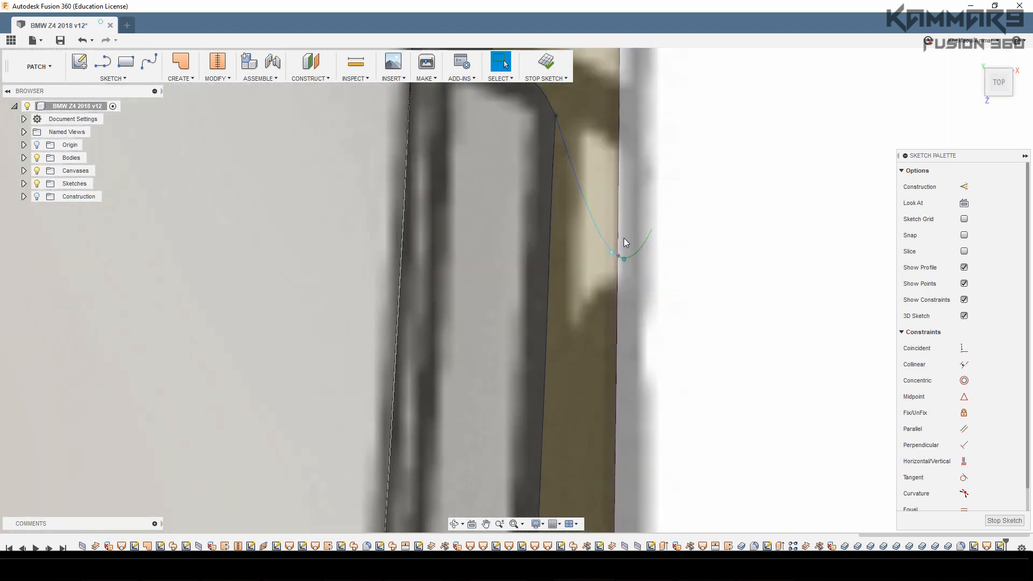
click(610, 252)
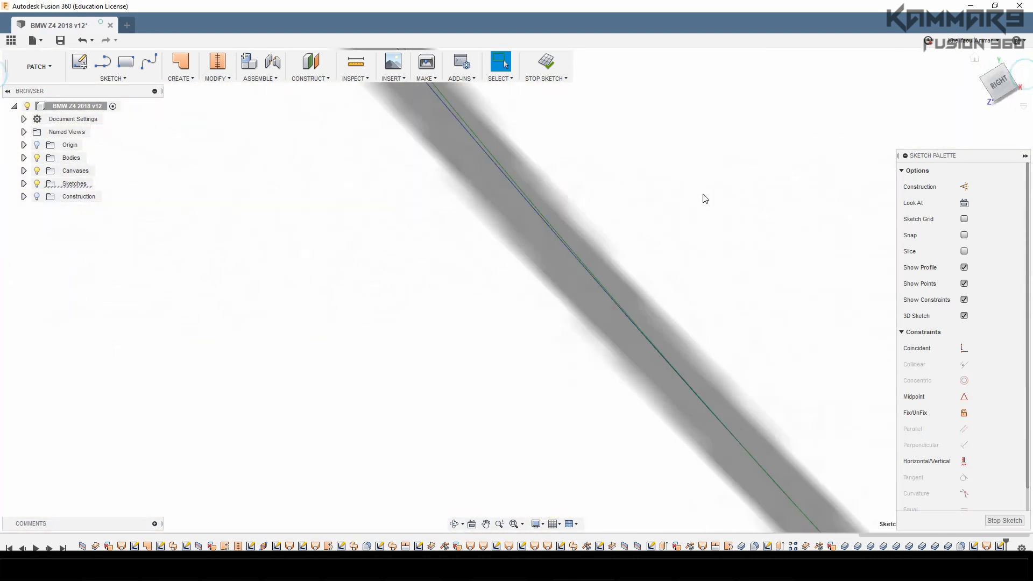
click(997, 81)
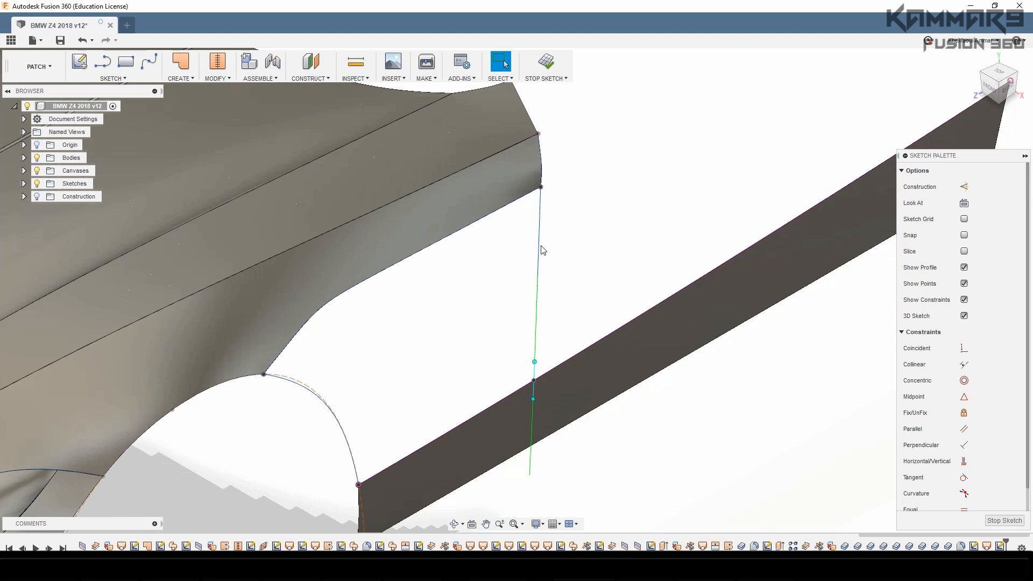
From the Front view, offset the arch spline point about 0.1 mm onto the outline
click(540, 208)
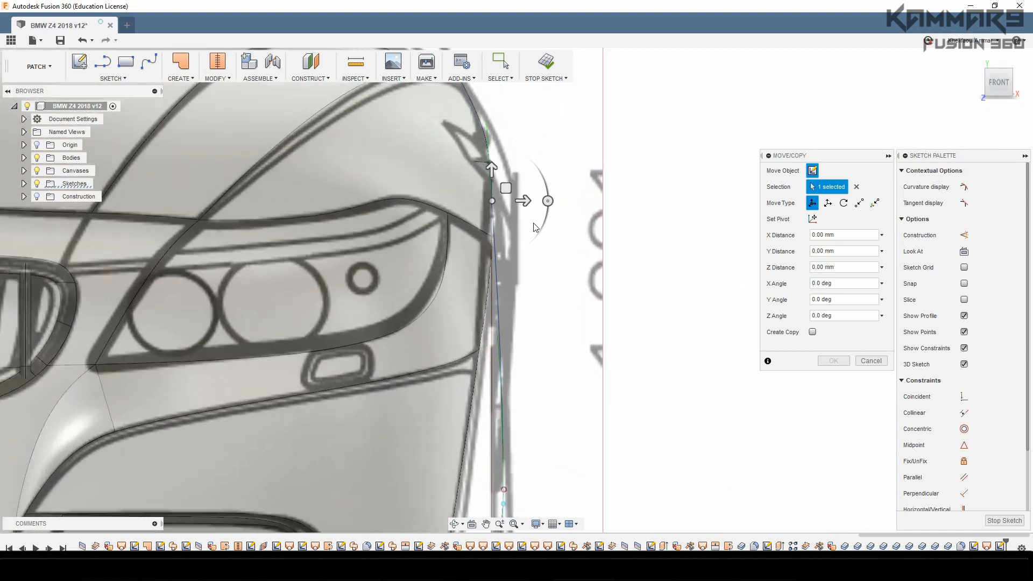
drag(522, 200, 517, 195)
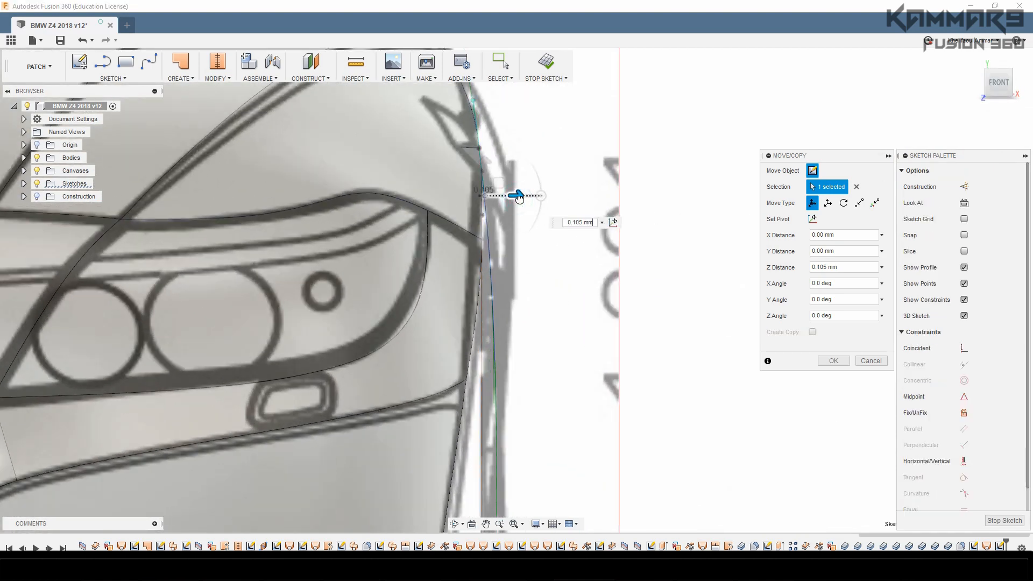
click(832, 360)
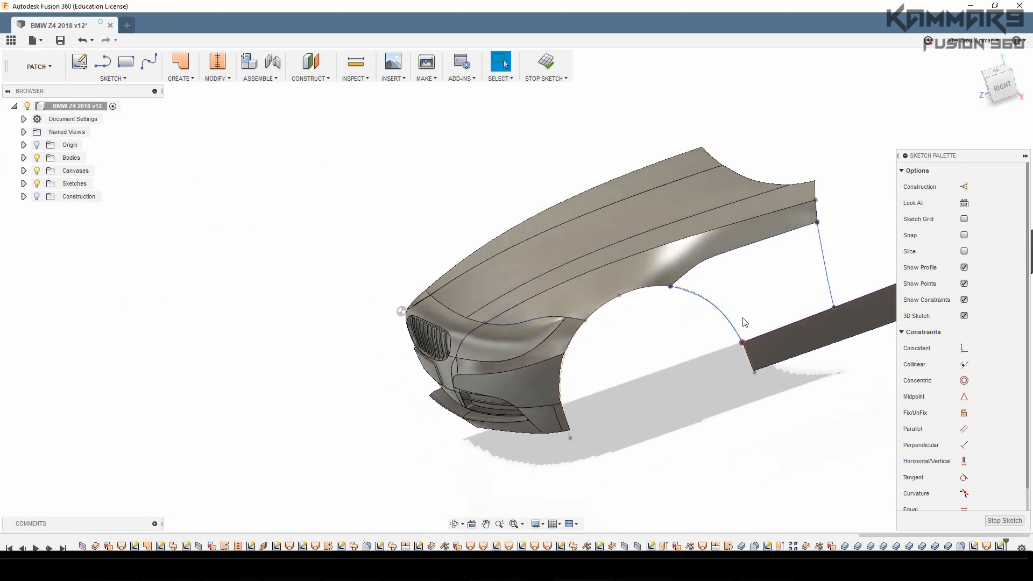
Orbit to see both connecting splines and go to the Create menu for a loft
drag(744, 323, 616, 356)
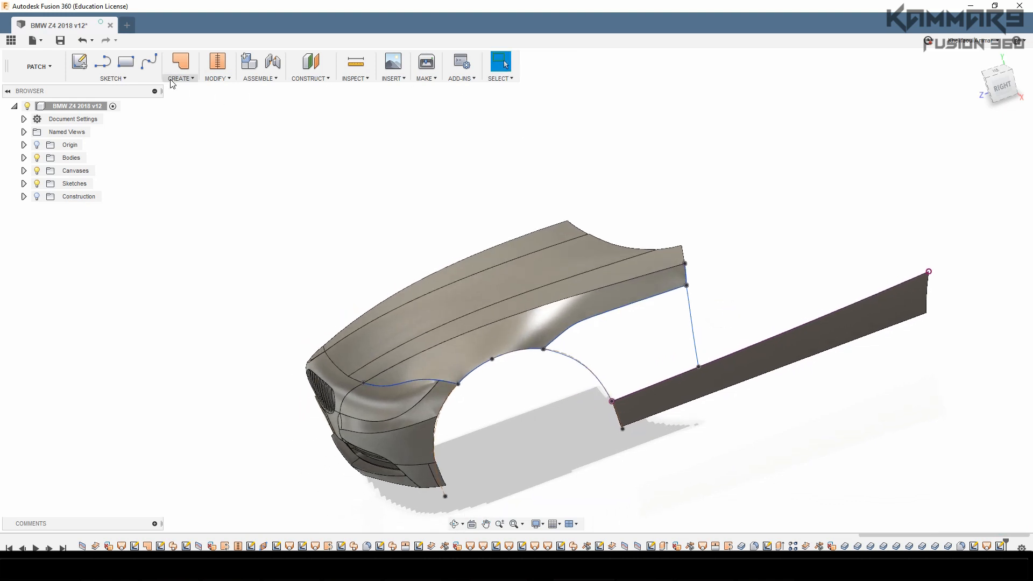
click(180, 62)
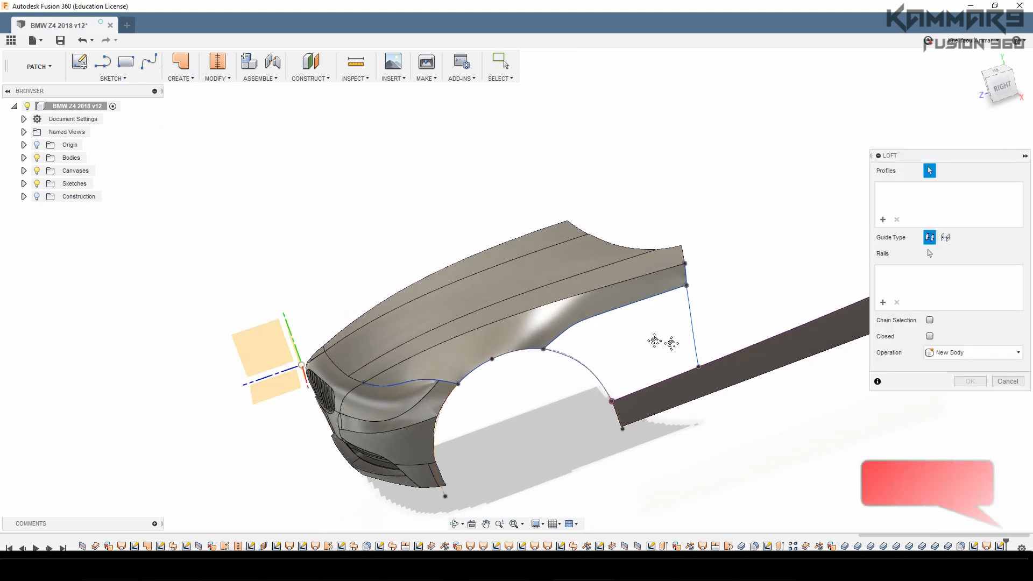